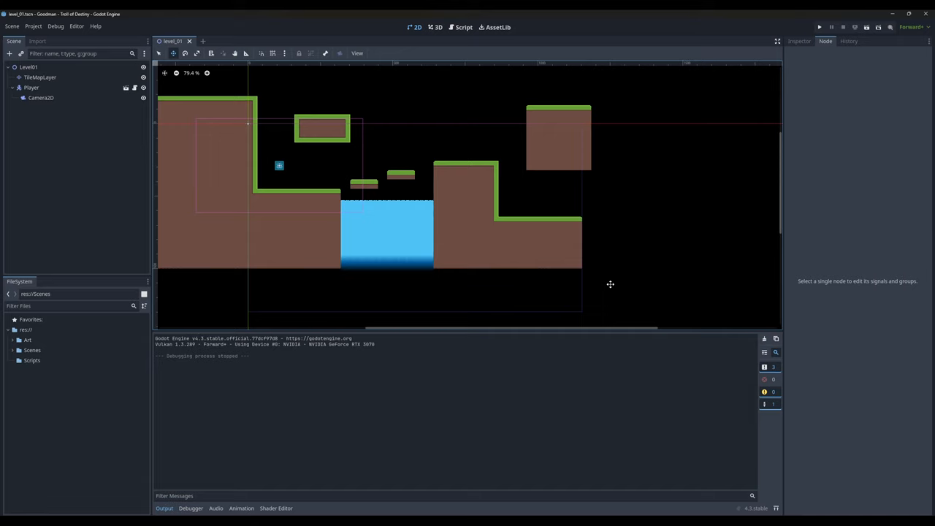
pyautogui.moveTo(669, 44)
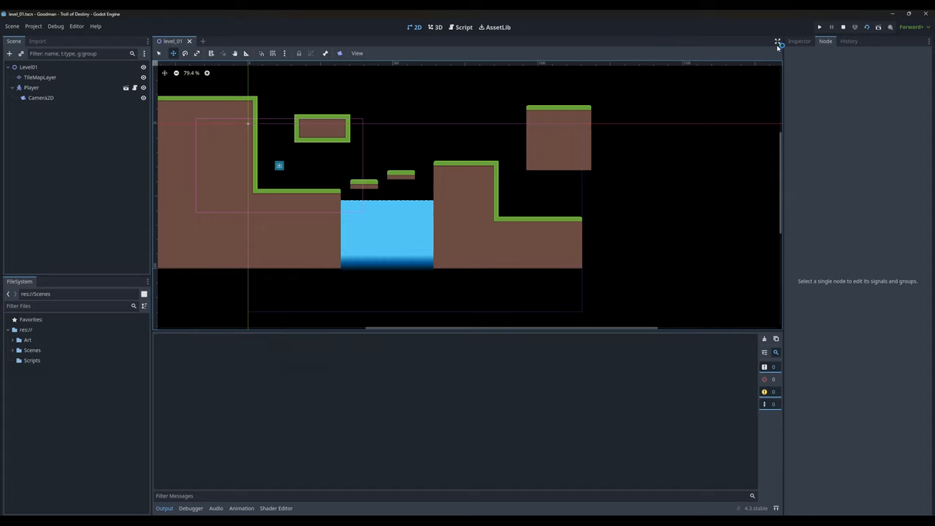
# - Test-run the level twice to see how the camera follows the player
pyautogui.click(832, 23)
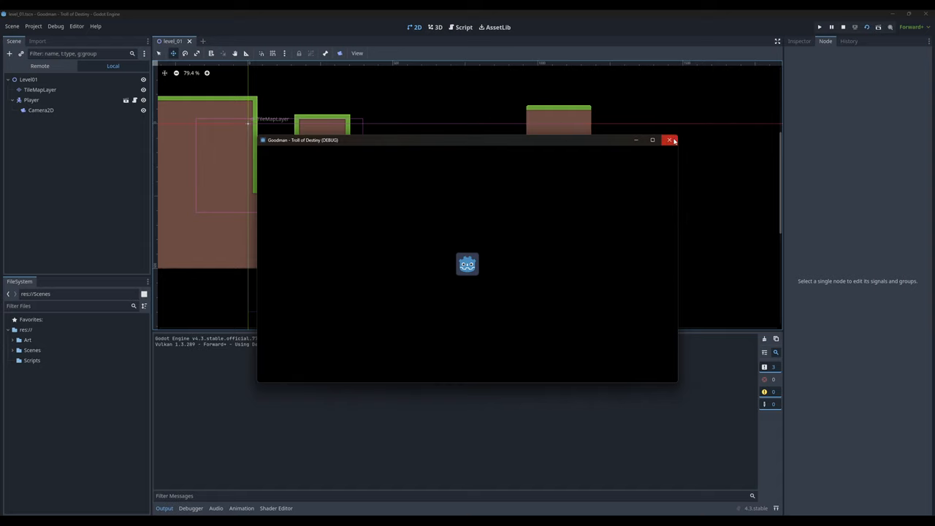
pyautogui.click(669, 141)
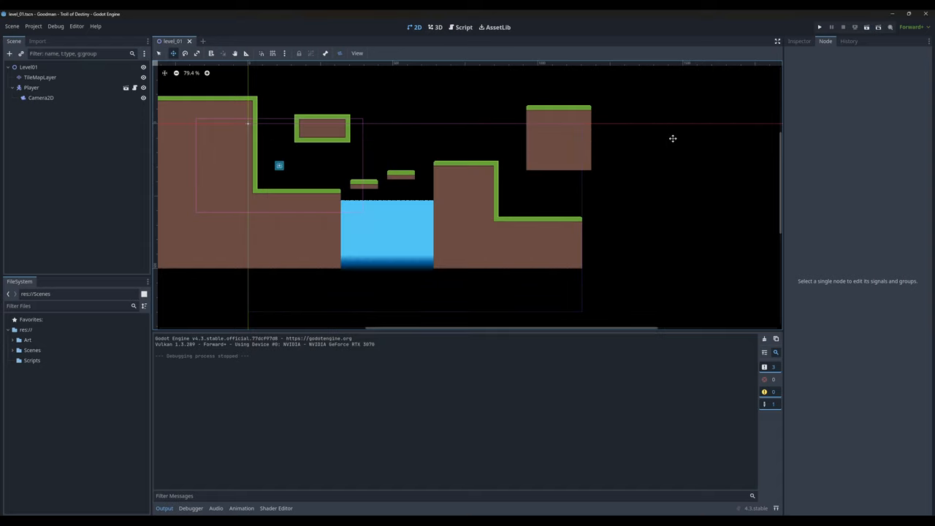
pyautogui.moveTo(318, 90)
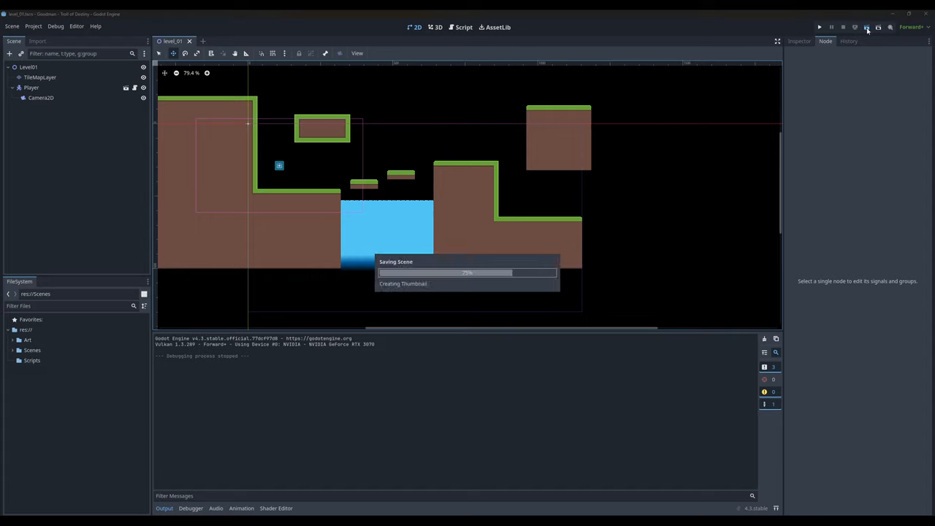
pyautogui.click(818, 24)
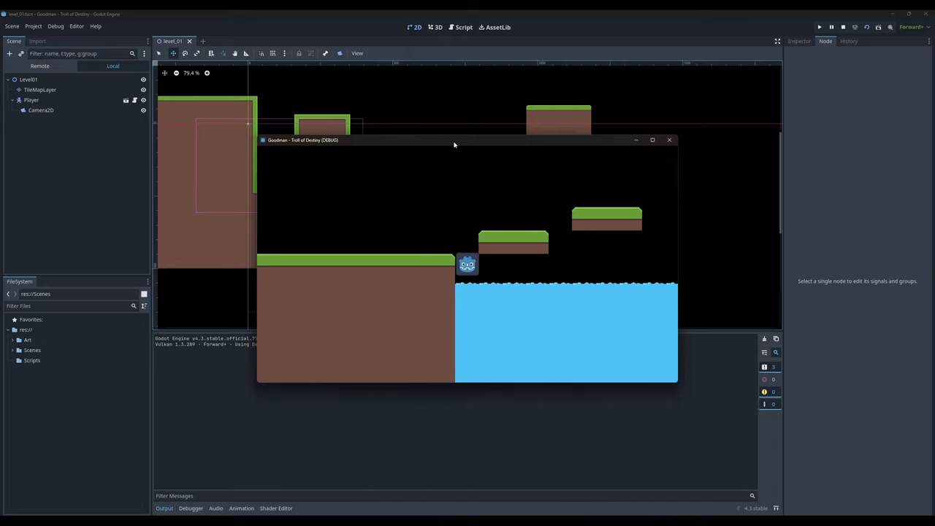
pyautogui.click(669, 140)
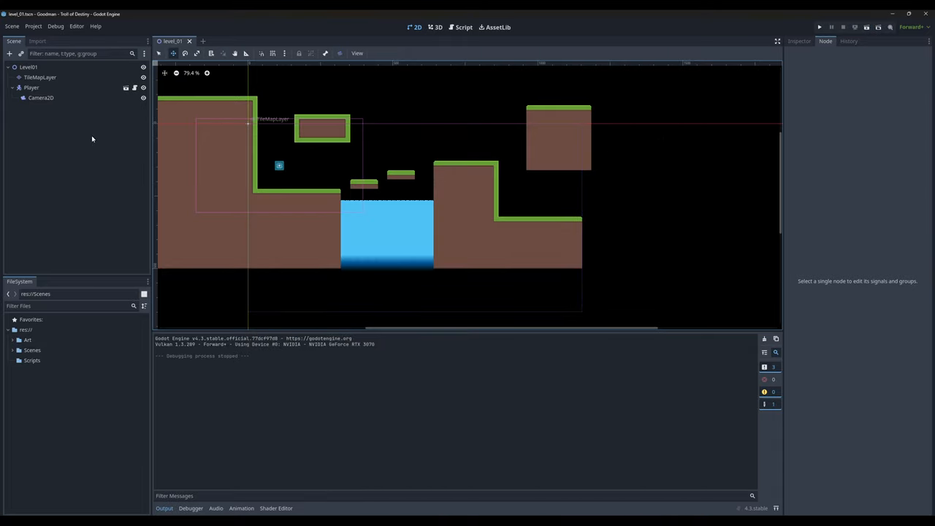
# - Adjust the Camera2D's Limit values so the view stops at the level edges, then verify in a run
pyautogui.click(41, 98)
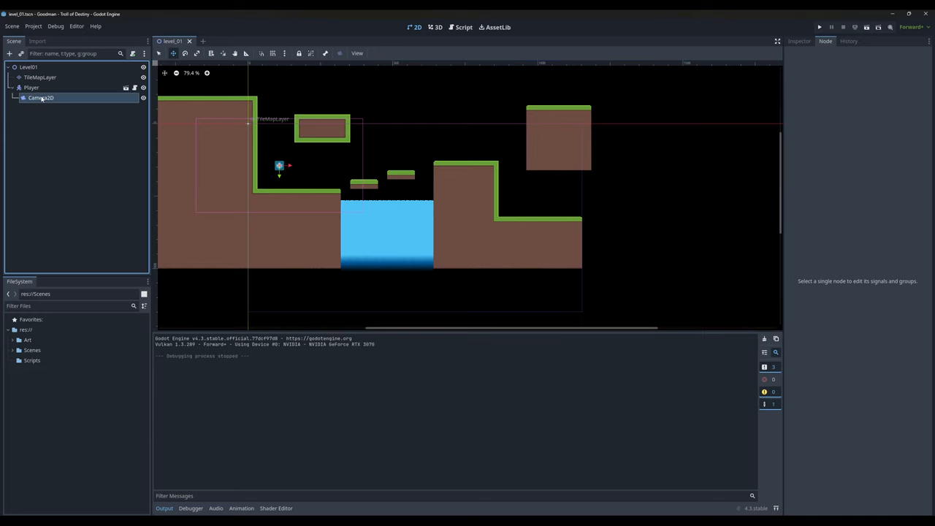
pyautogui.click(43, 99)
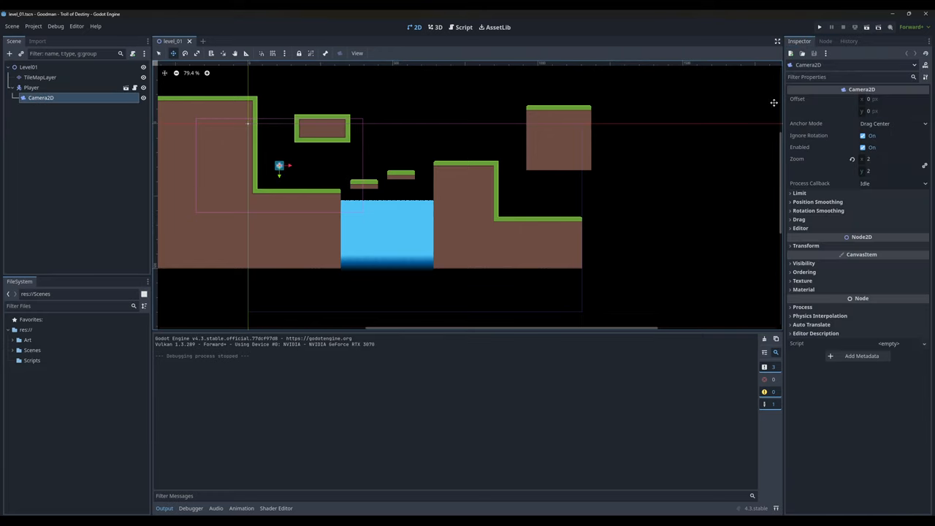
pyautogui.click(798, 193)
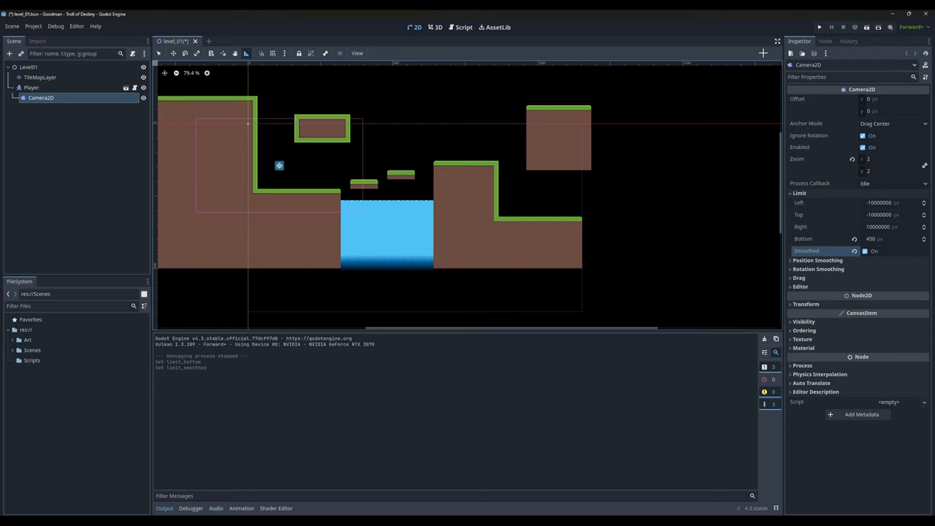
pyautogui.click(823, 24)
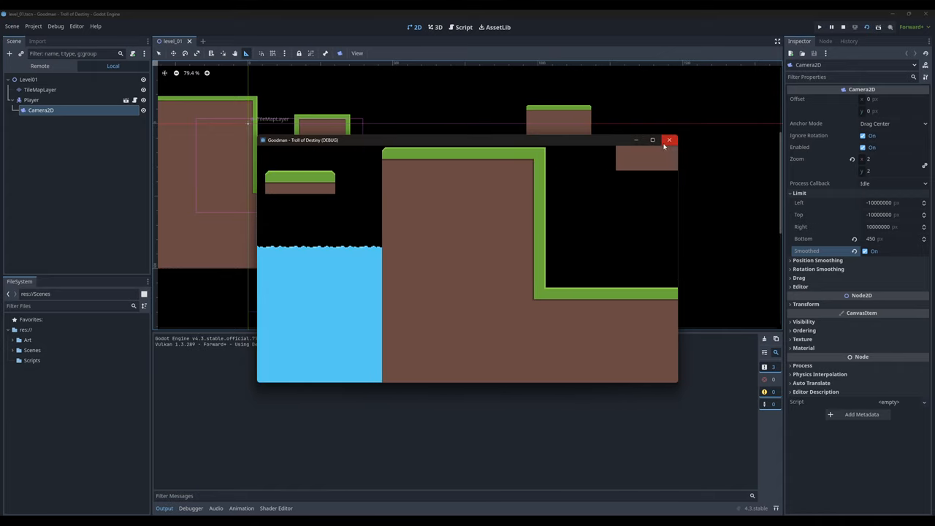
pyautogui.click(669, 140)
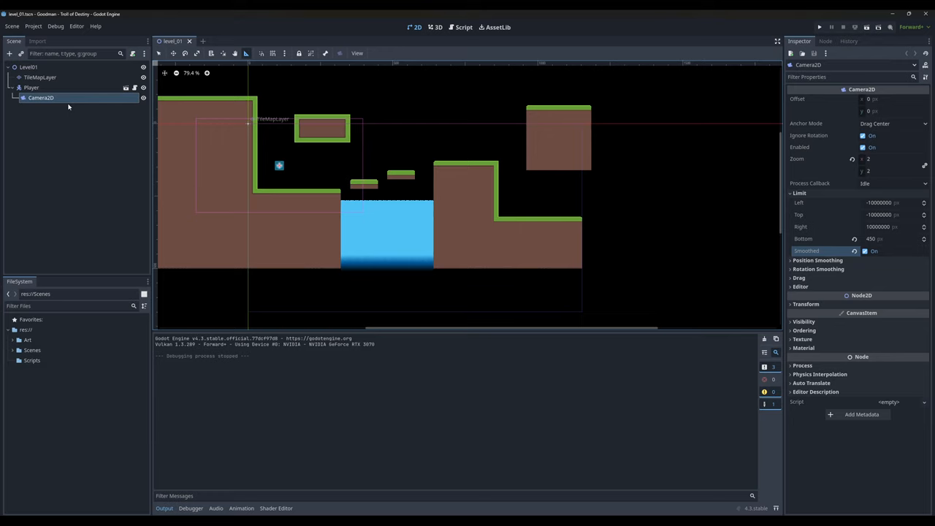
pyautogui.moveTo(50, 79)
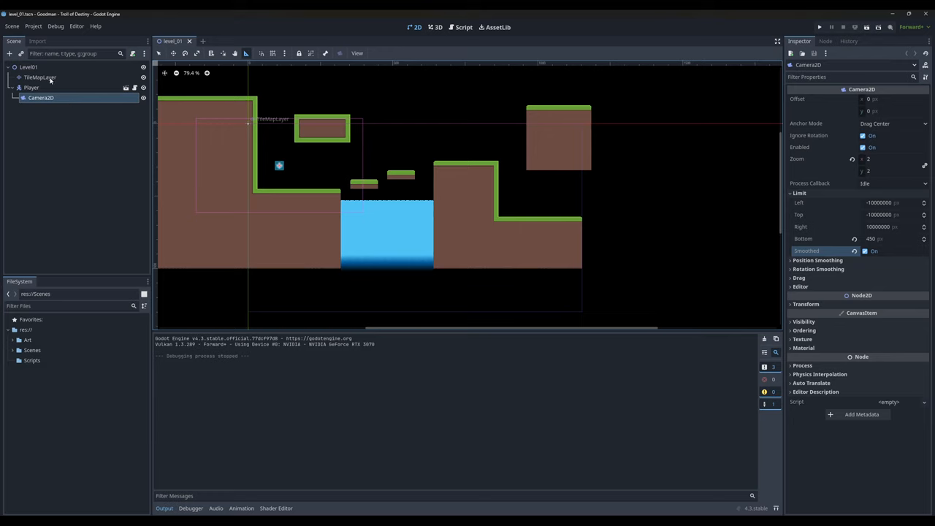
# - Create a new scene with an Area2D as its root node
pyautogui.click(228, 41)
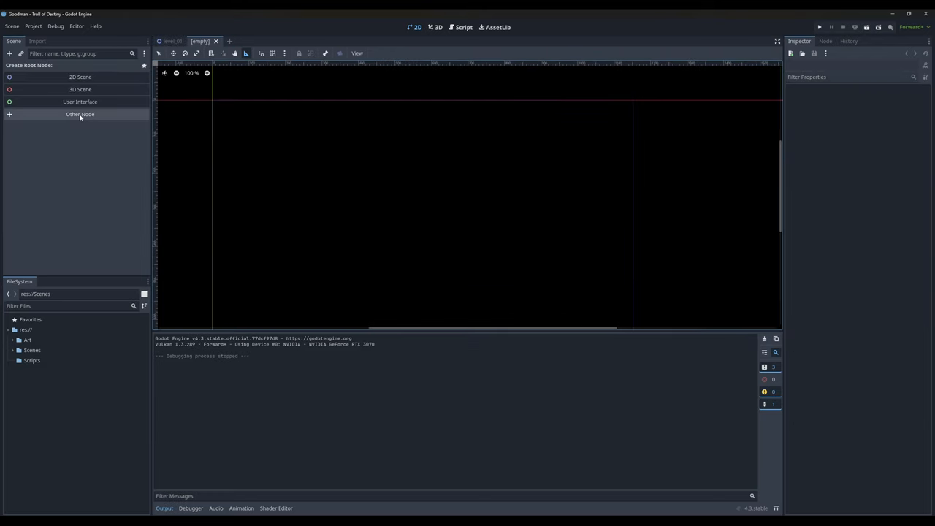
pyautogui.click(79, 114)
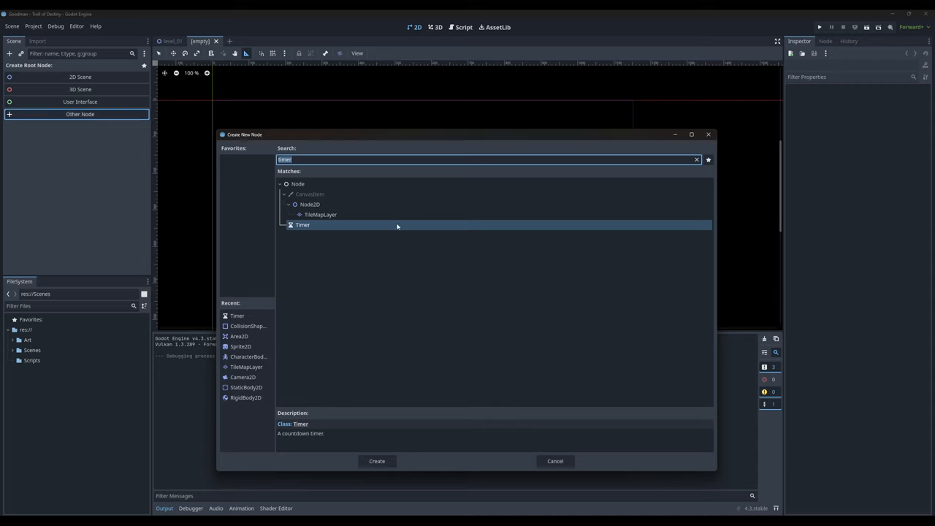
pyautogui.click(696, 159)
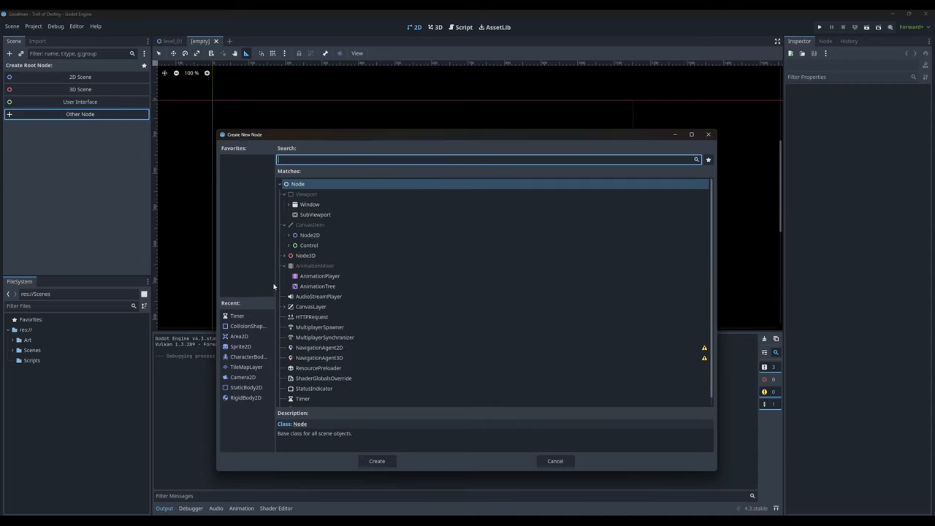
pyautogui.write('area')
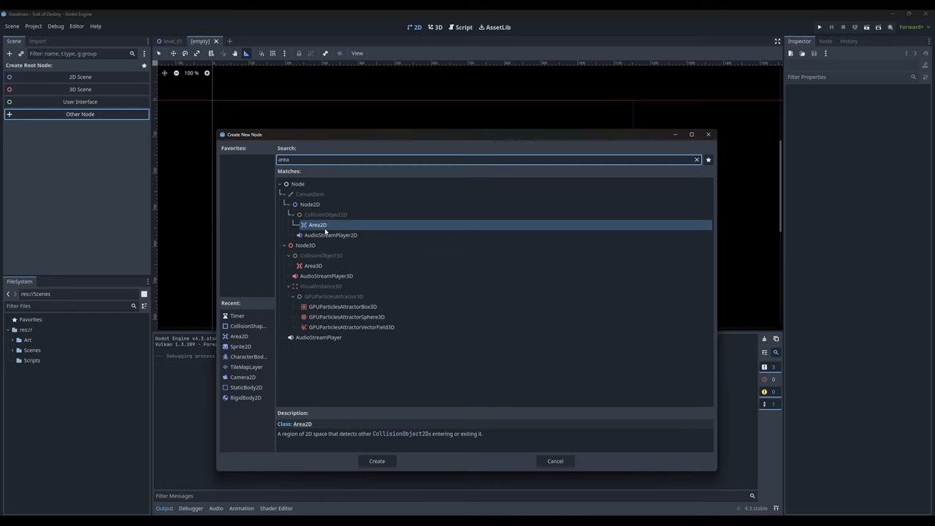
pyautogui.click(377, 462)
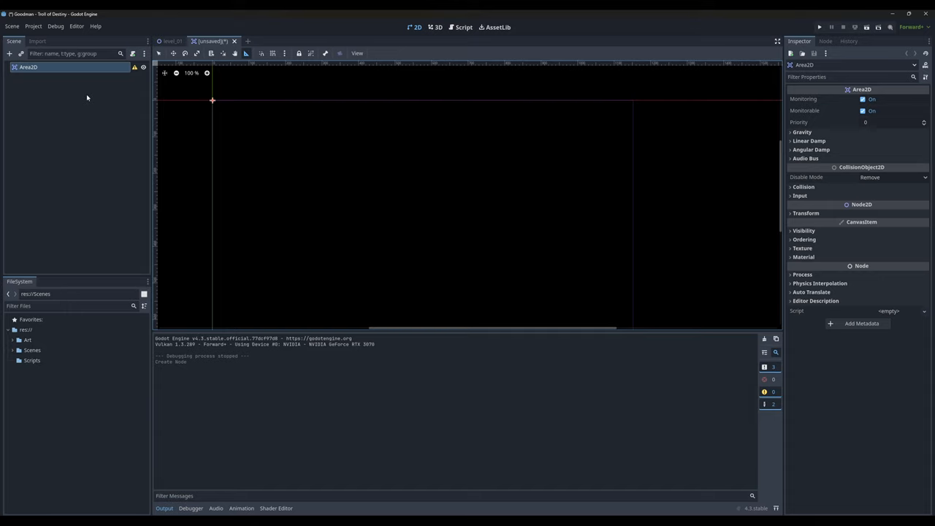
# - Name the root node Respawn and save the scene as respawn.tscn
pyautogui.doubleClick(32, 68)
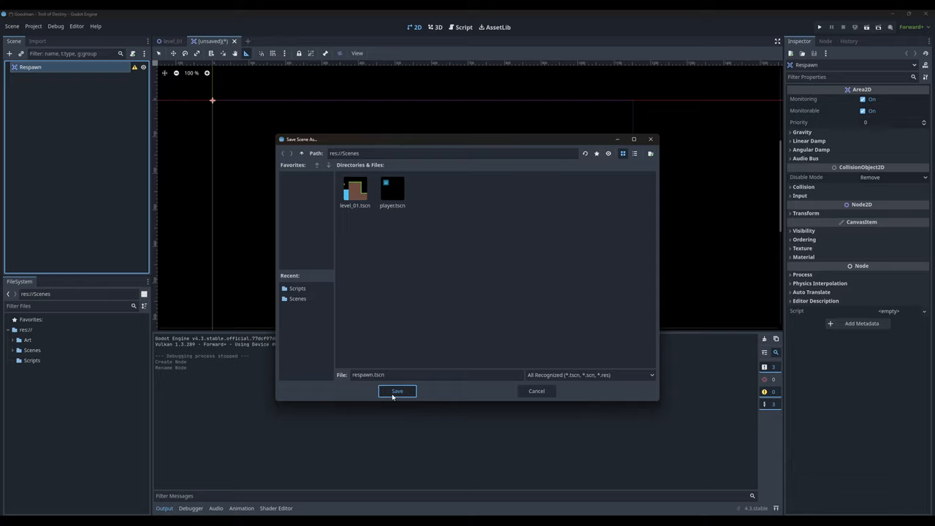
pyautogui.click(398, 391)
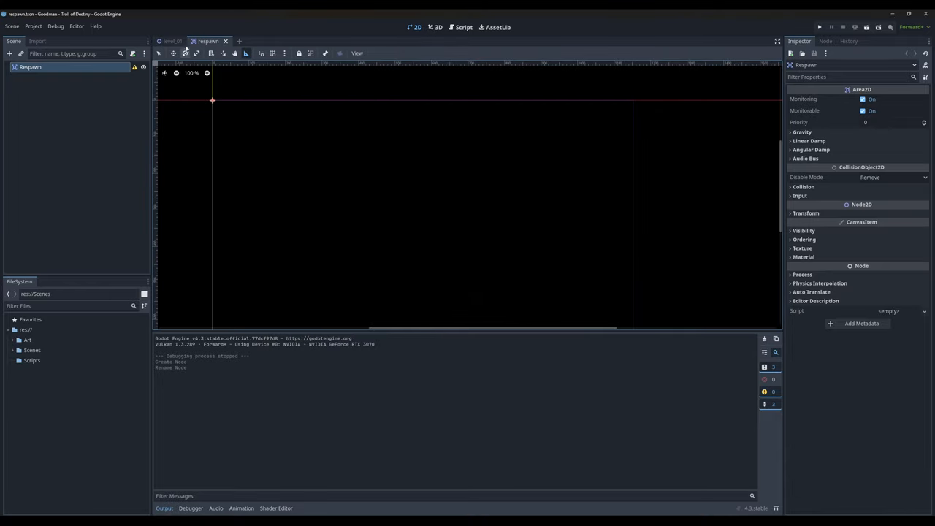
pyautogui.click(169, 41)
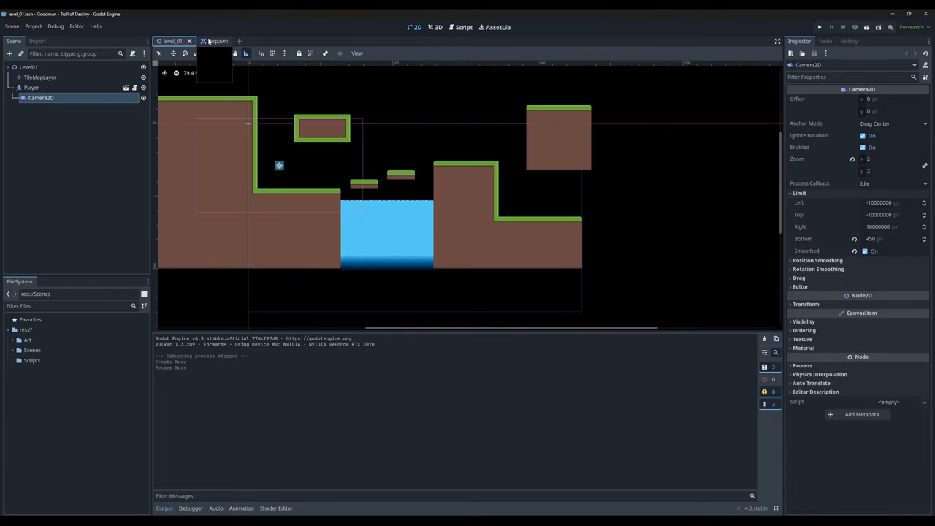
pyautogui.click(213, 41)
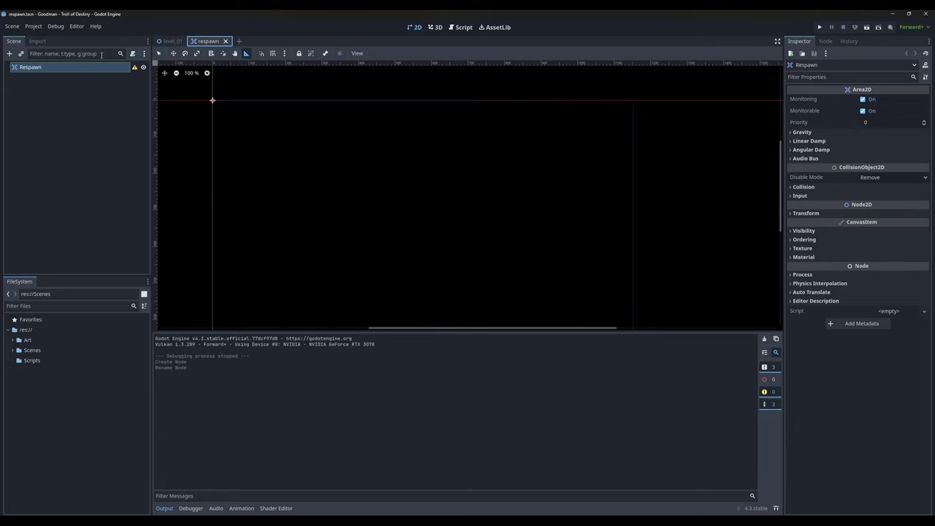
# - Give the Respawn CollisionShape2D a new WorldBoundaryShape2D
pyautogui.click(175, 41)
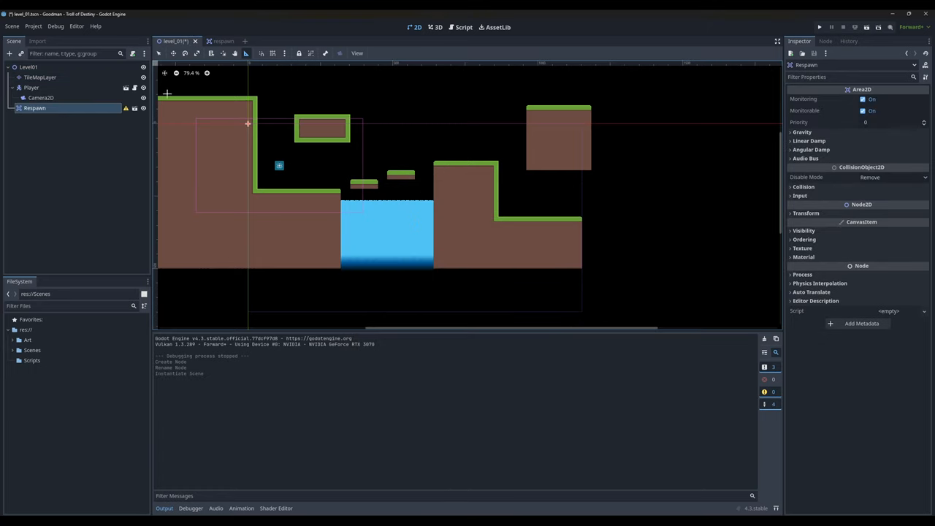
pyautogui.moveTo(125, 108)
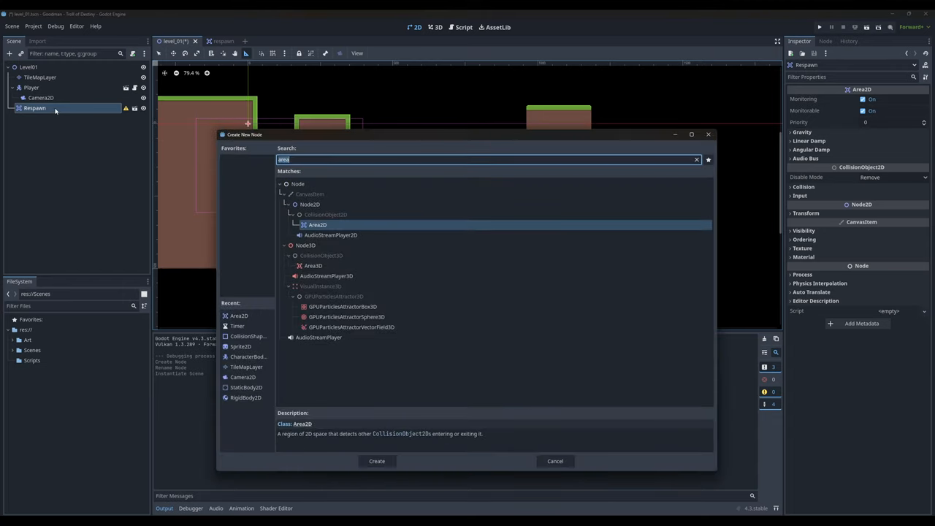
pyautogui.click(249, 336)
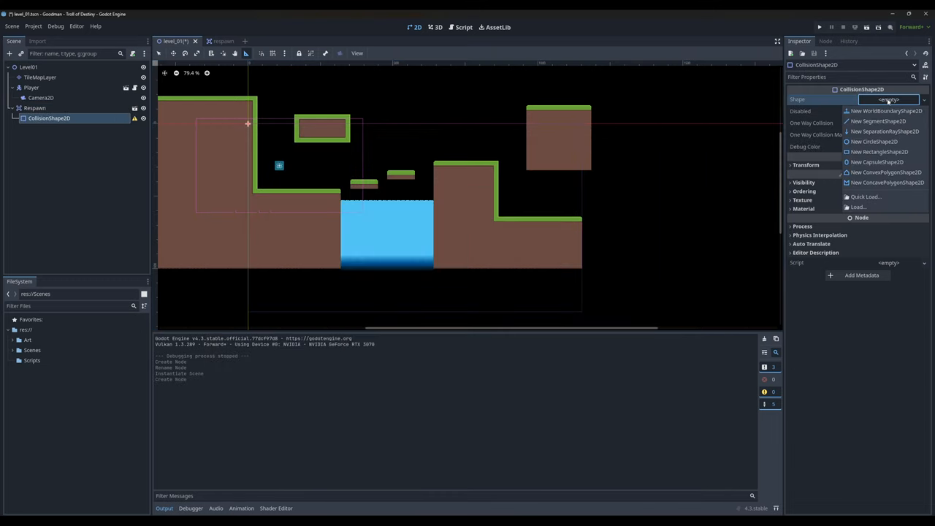
pyautogui.moveTo(873, 111)
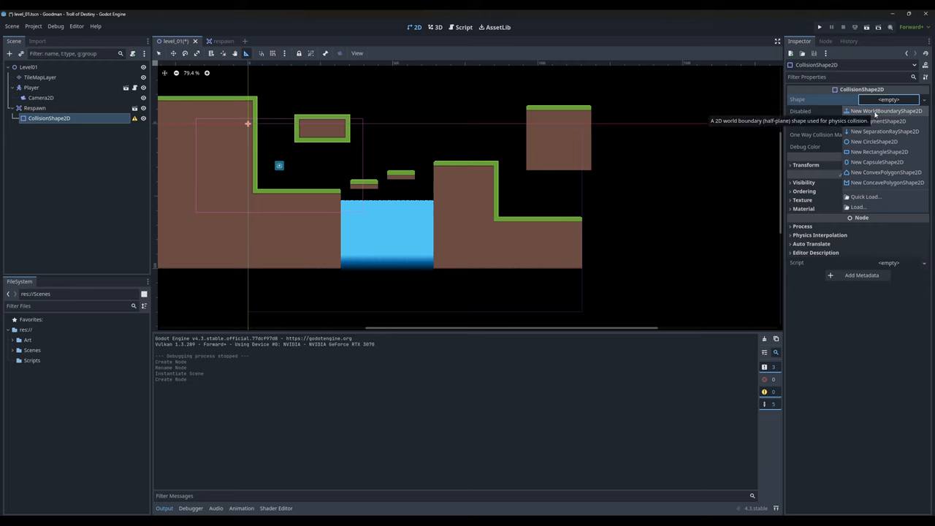
pyautogui.click(889, 111)
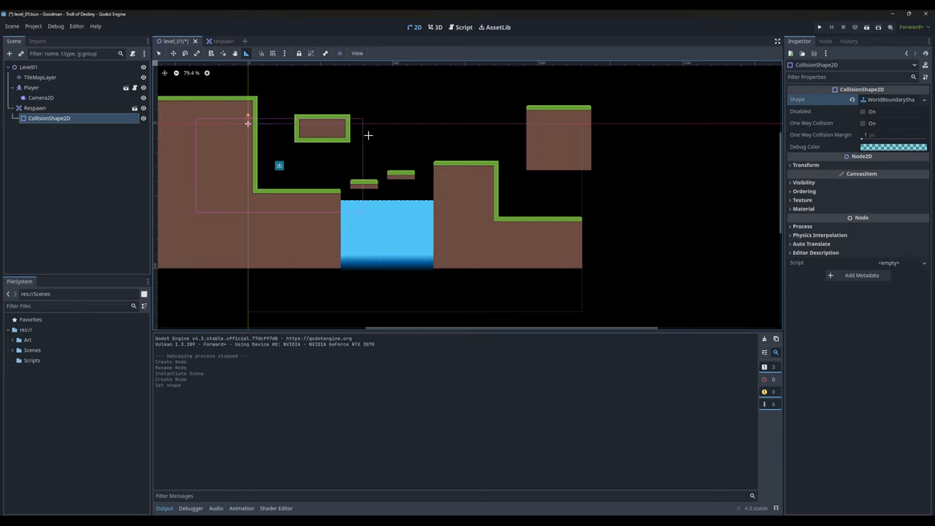
# - Position the Respawn area below the level, beneath the water
pyautogui.click(35, 108)
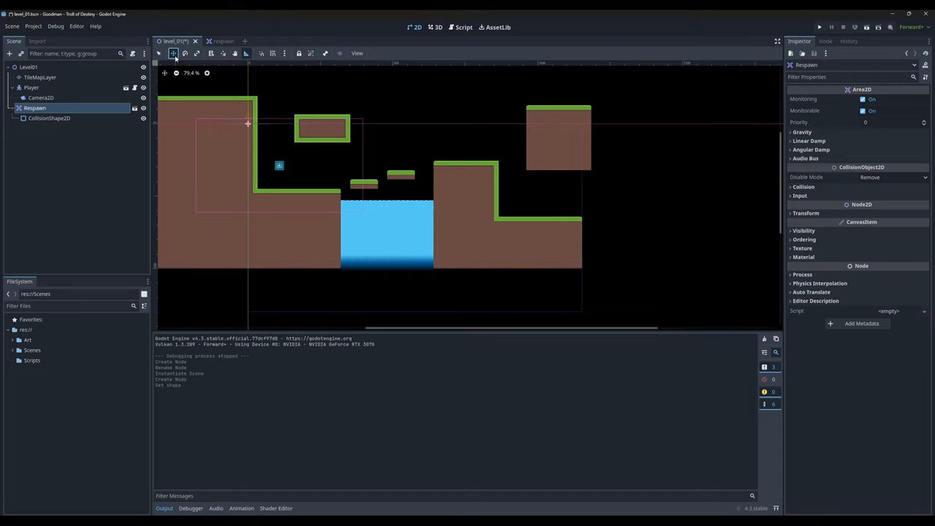
pyautogui.moveTo(248, 123); pyautogui.dragTo(330, 280)
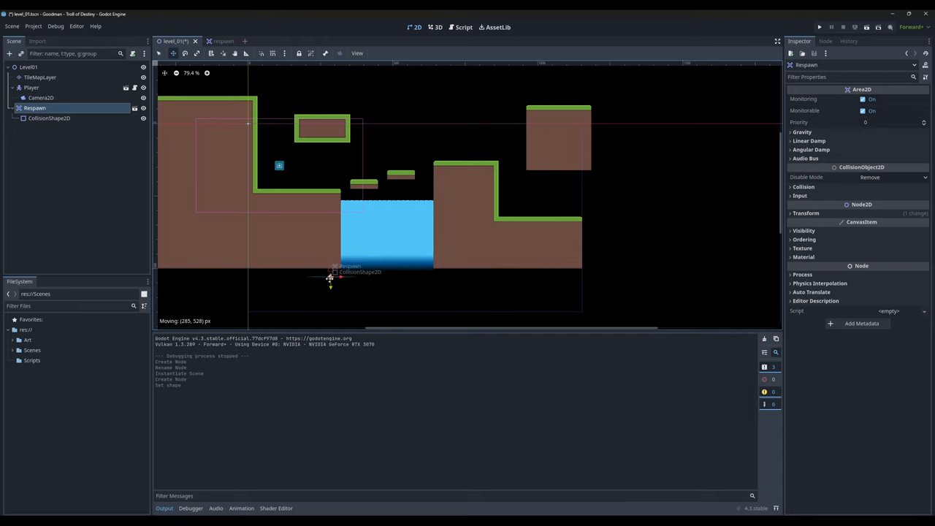
pyautogui.moveTo(330, 280); pyautogui.dragTo(330, 272)
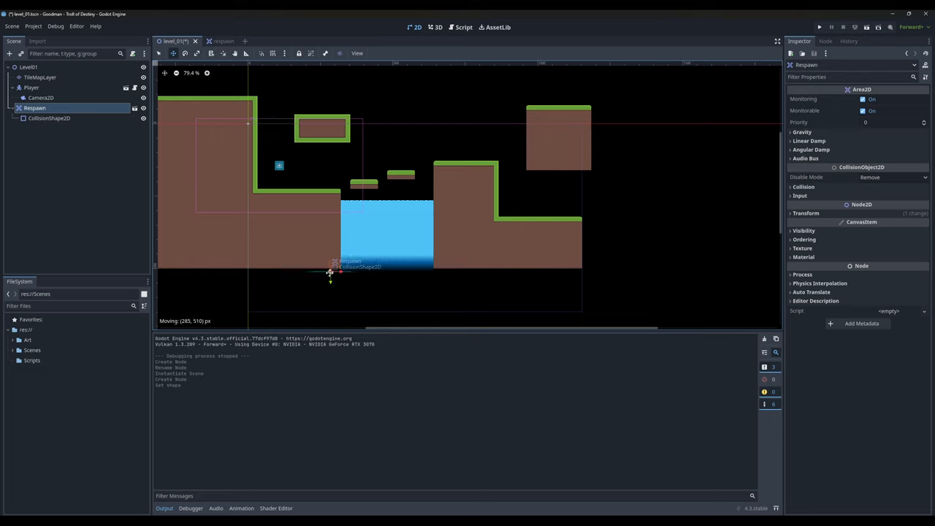
pyautogui.moveTo(330, 273); pyautogui.dragTo(333, 260)
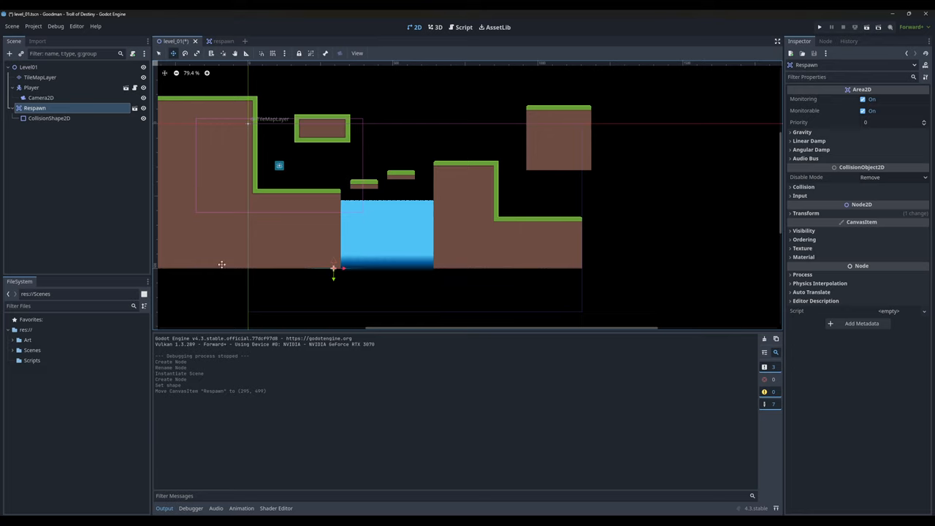
pyautogui.moveTo(453, 242)
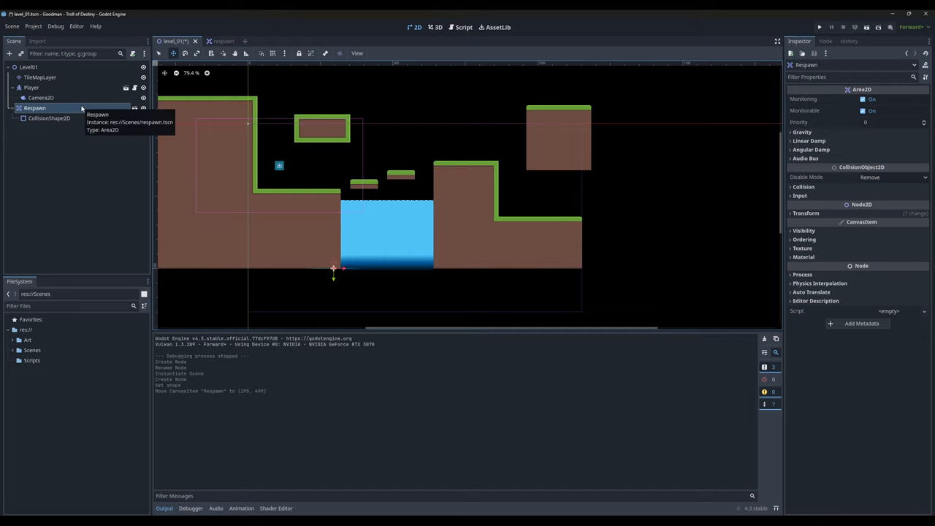
# - Attach a new script to the Respawn node and clear its template code
pyautogui.doubleClick(35, 108)
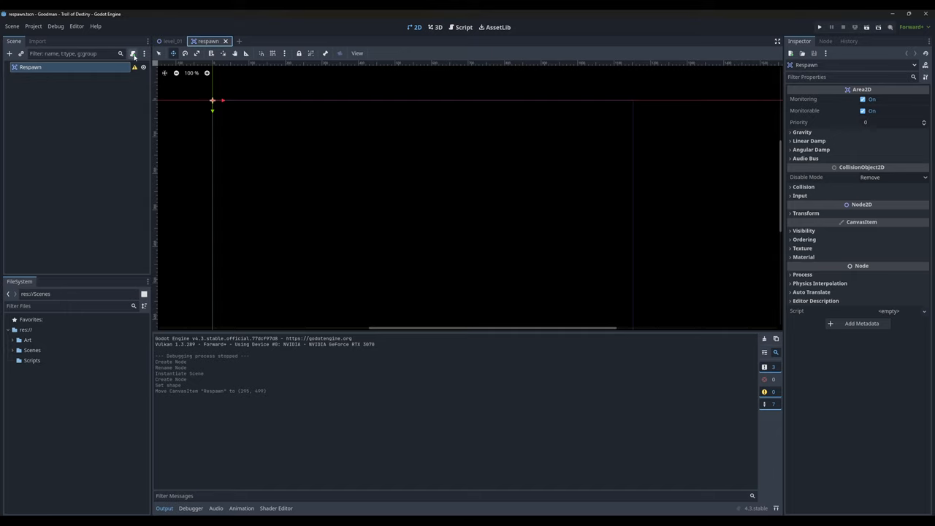
pyautogui.click(135, 52)
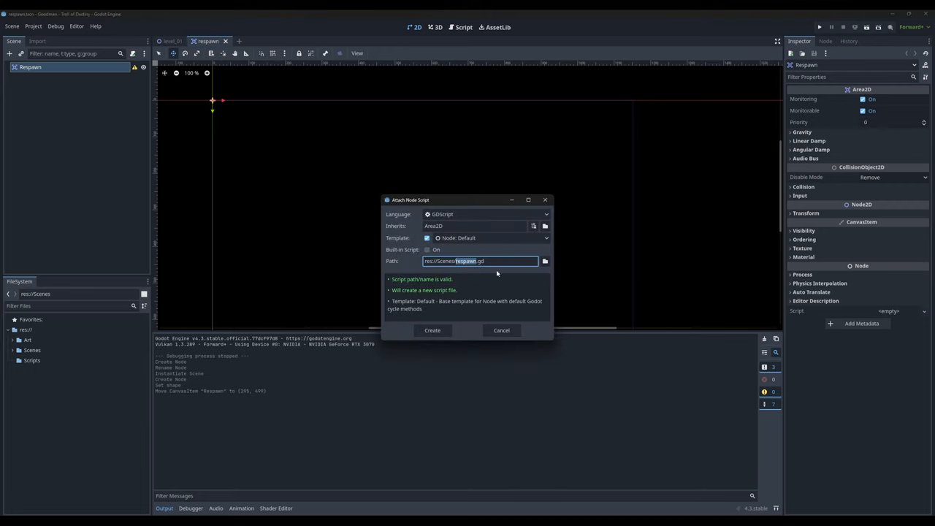
pyautogui.click(433, 330)
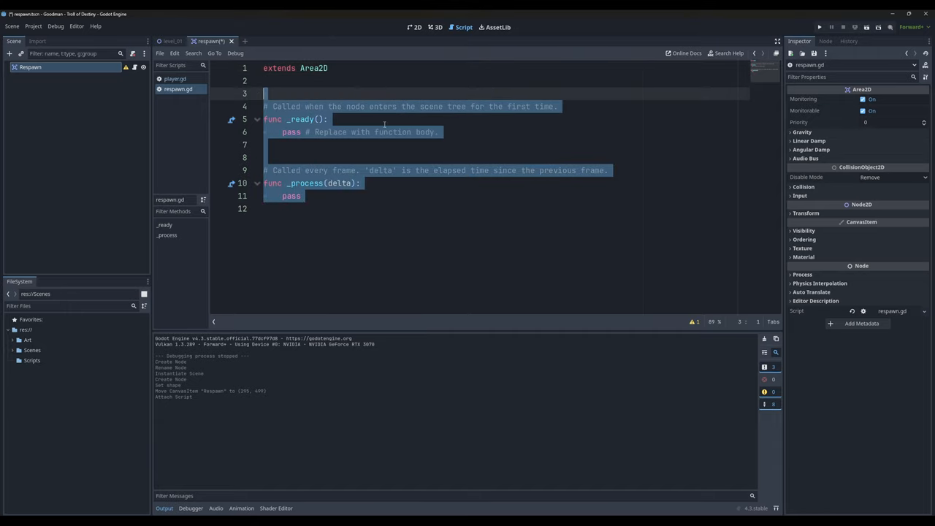
pyautogui.press('Delete')
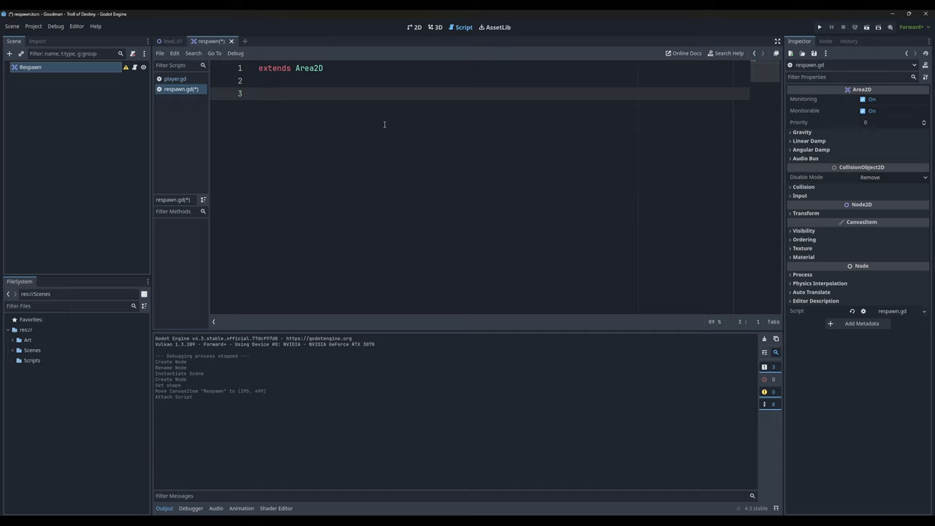
# - Connect the Respawn area's body_entered signal to the script
pyautogui.click(29, 68)
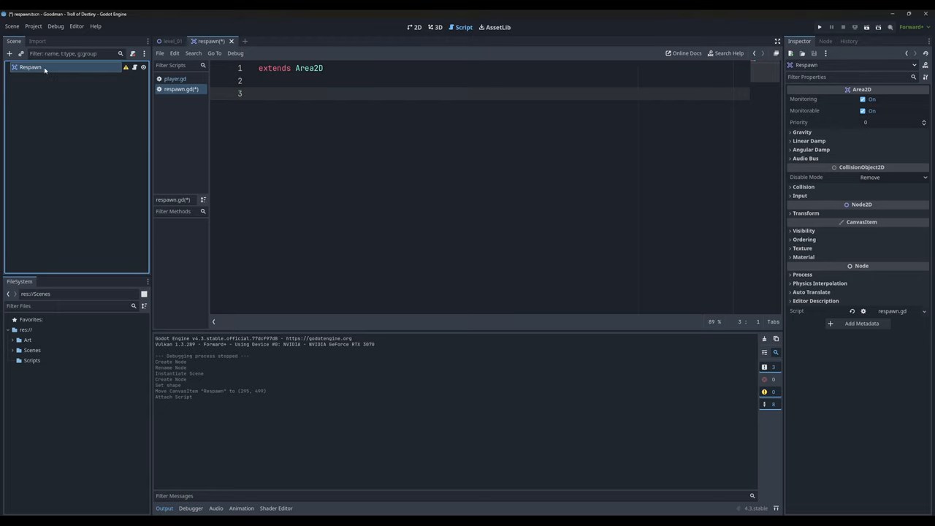
pyautogui.moveTo(59, 68)
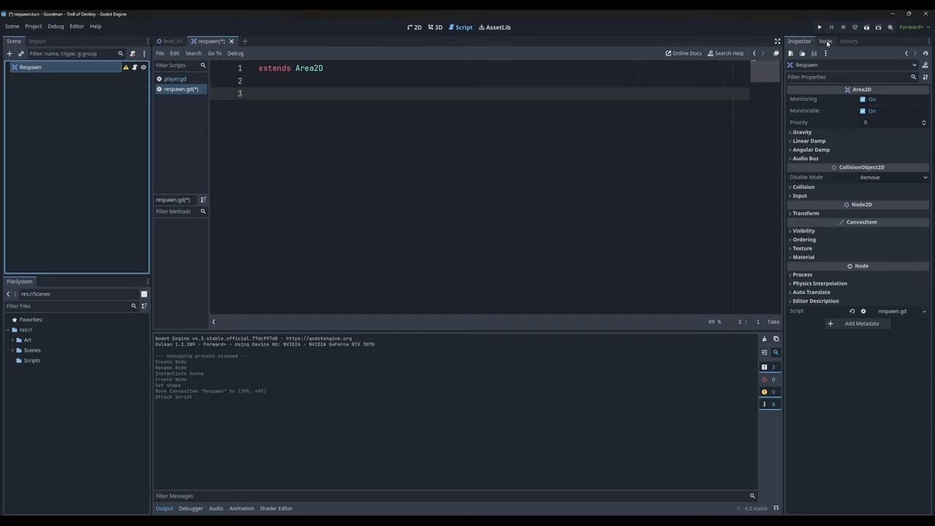
pyautogui.click(823, 41)
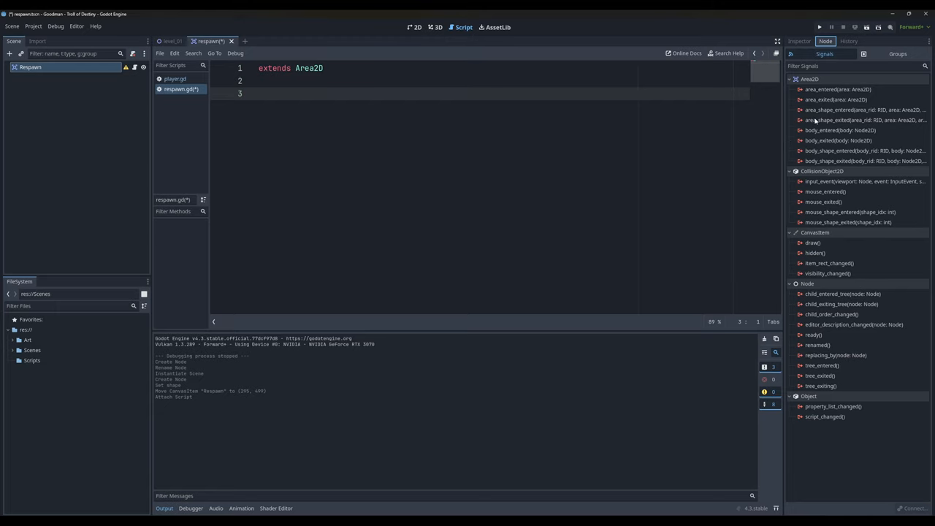
pyautogui.click(832, 128)
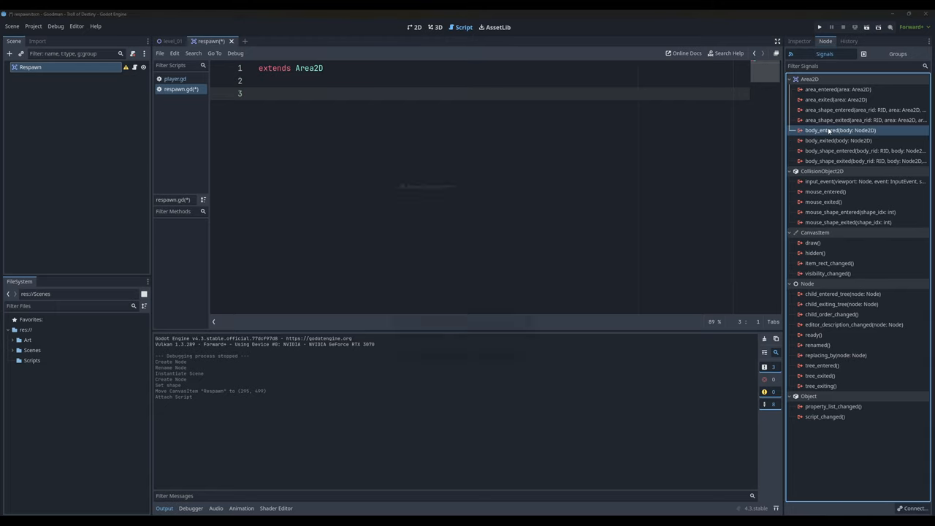
pyautogui.doubleClick(828, 128)
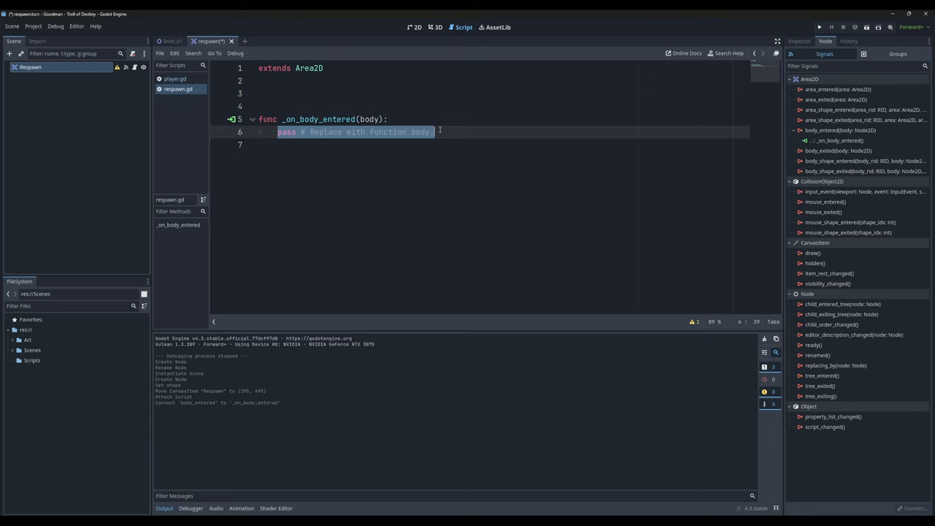
# - Make the body_entered handler print "You Have Died"
pyautogui.write('priont')
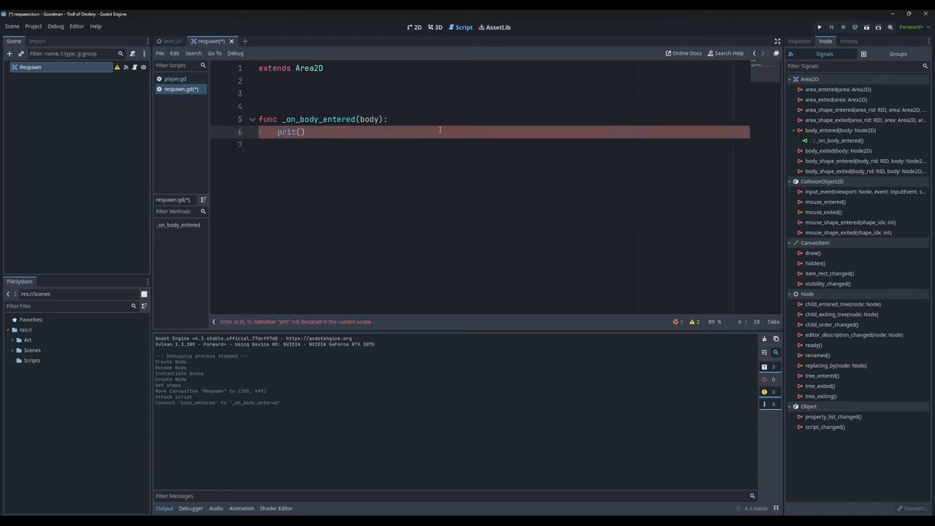
pyautogui.write('""')
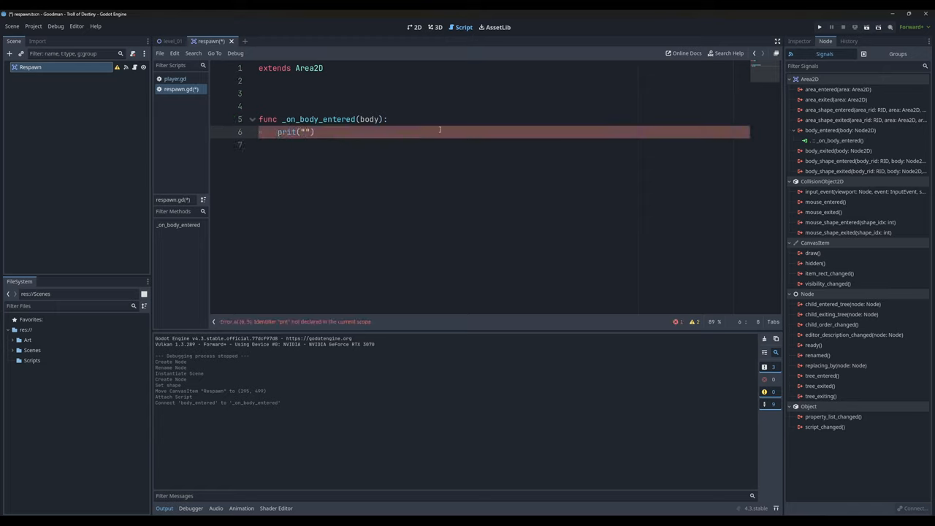
pyautogui.write('You')
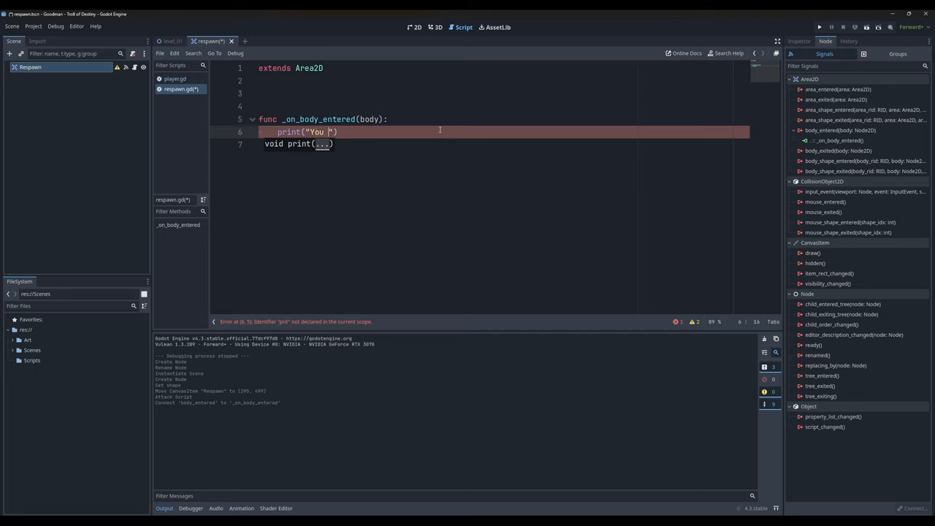
pyautogui.write('Have Died')
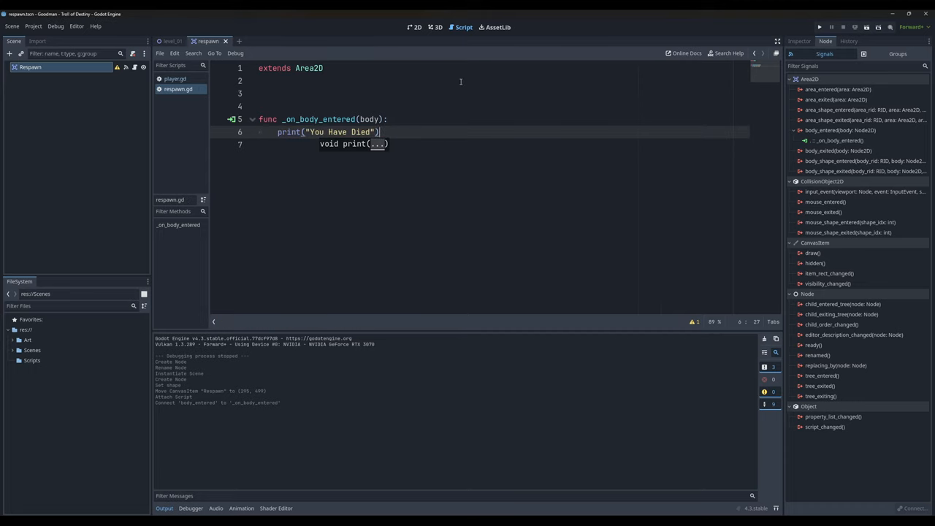
# - Run the level to confirm falling in the water prints 'You Have Died', then return to respawn.gd
pyautogui.click(417, 26)
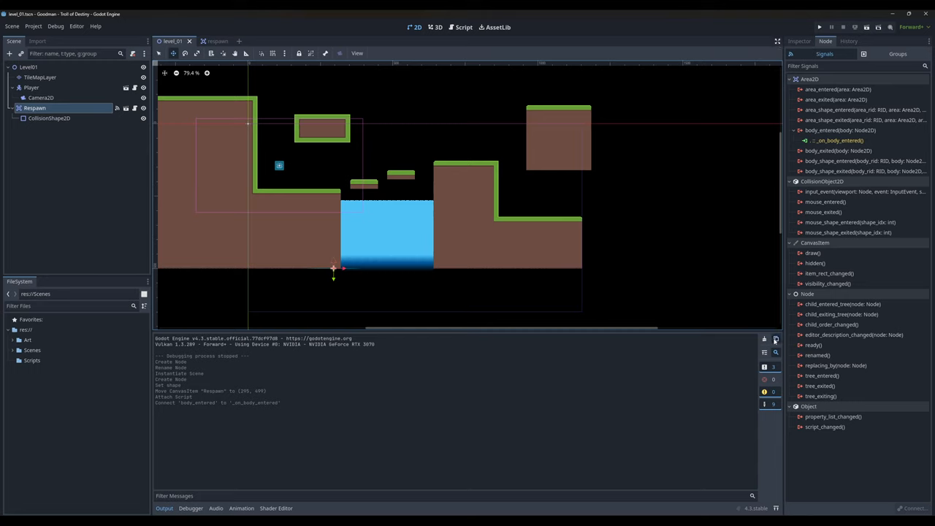
pyautogui.click(868, 23)
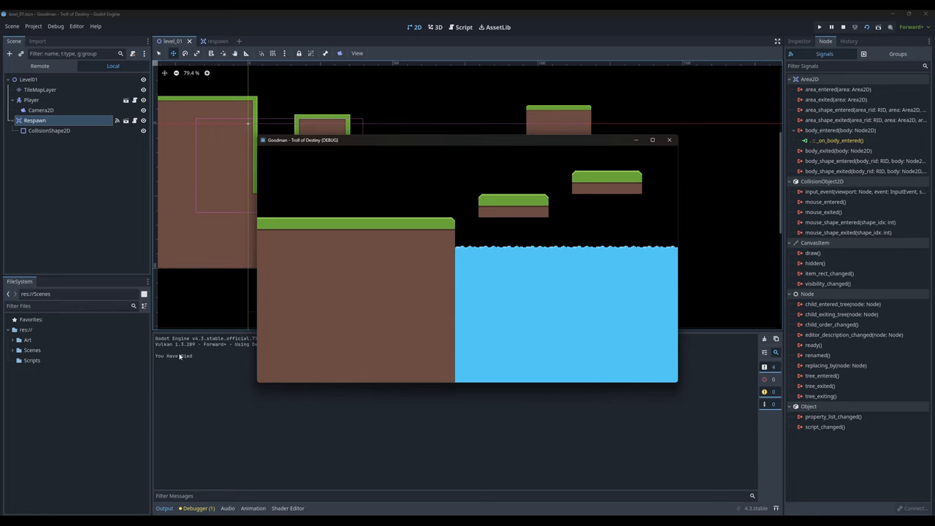
pyautogui.moveTo(670, 140)
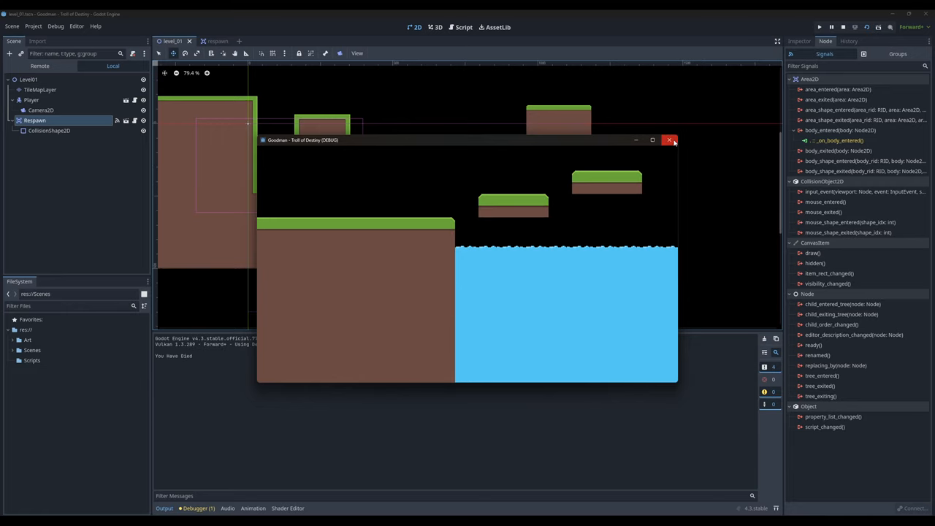
pyautogui.click(671, 141)
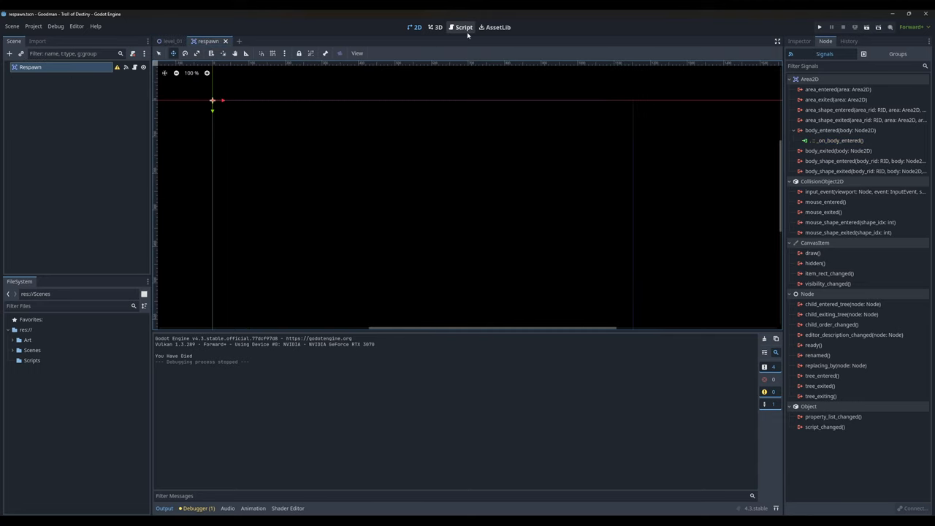
pyautogui.click(462, 26)
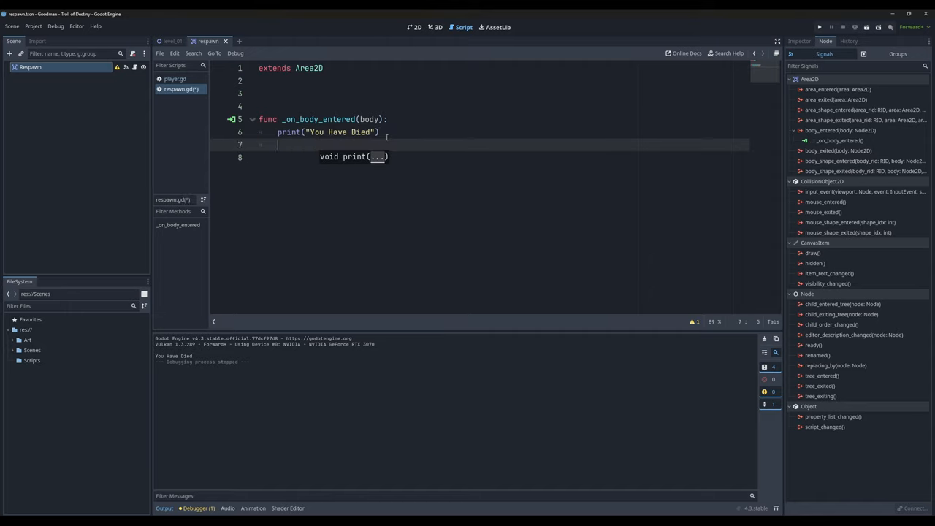
# - Add get_tree().reload_current_scene() to the body_entered handler
pyautogui.write('get_tree(')
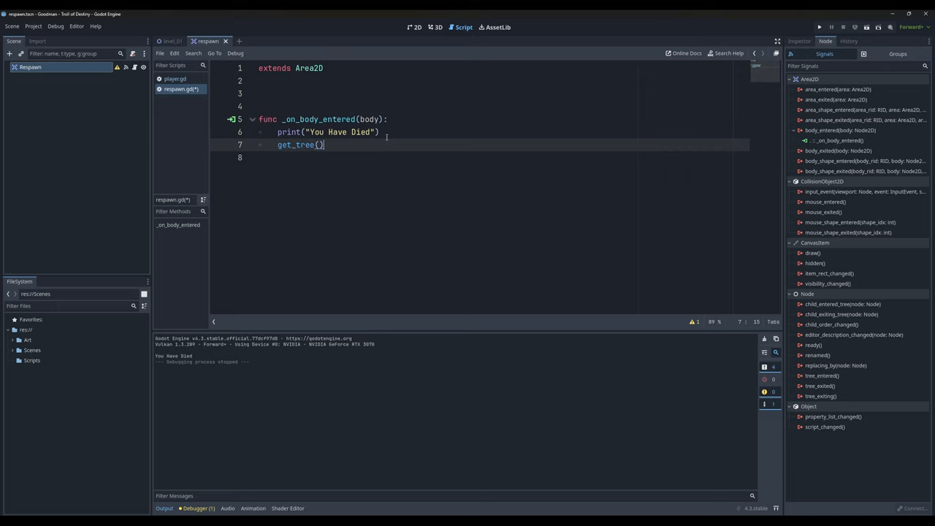
pyautogui.write('.')
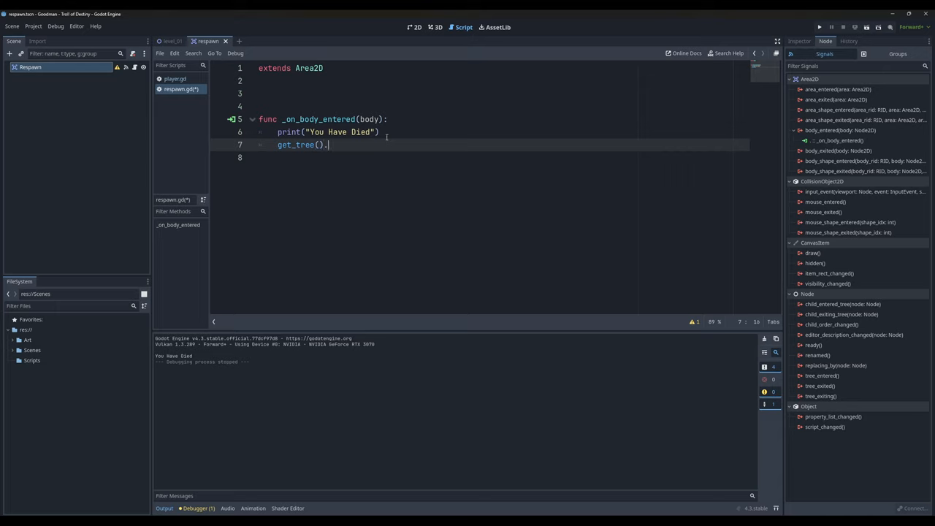
pyautogui.write('reload_current_scene()')
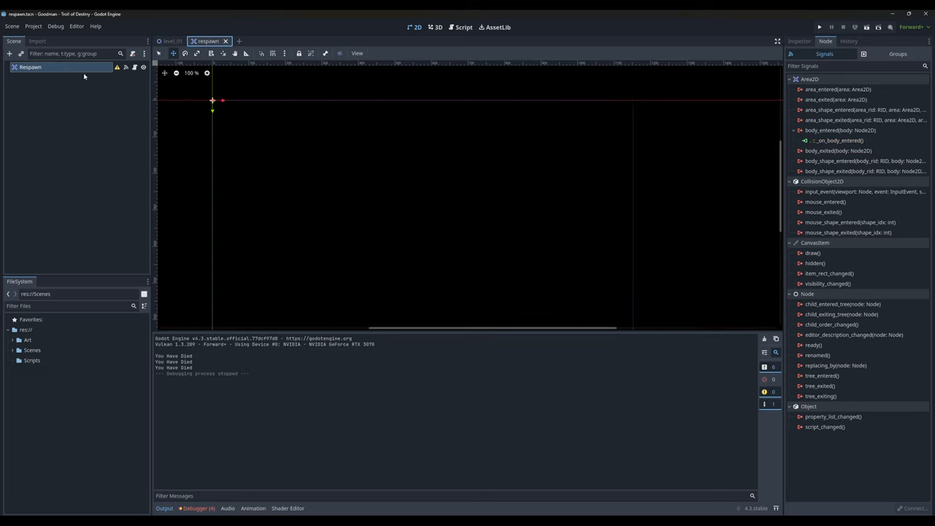
pyautogui.click(8, 52)
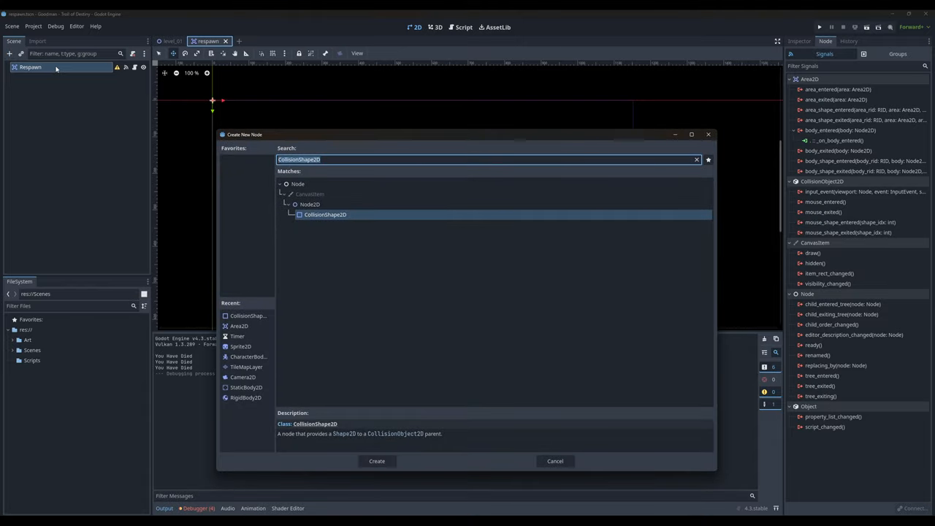
pyautogui.write('timer')
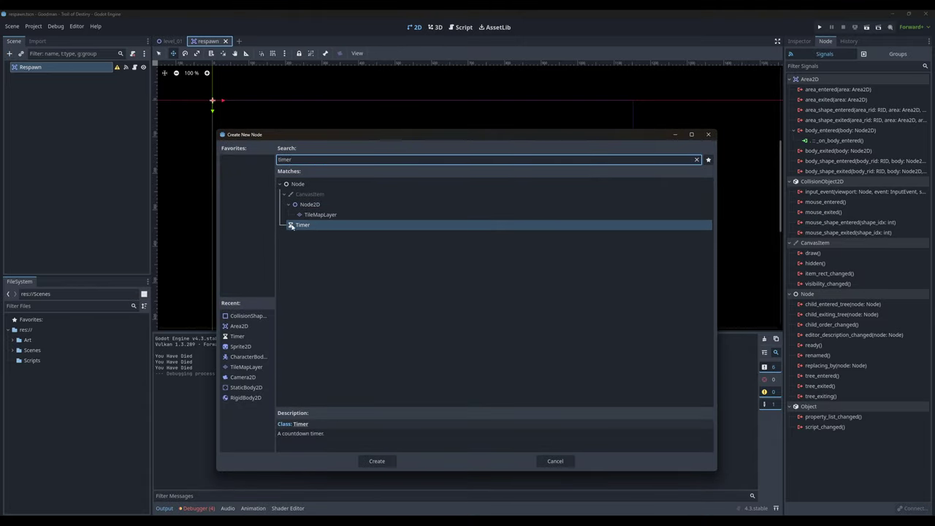
pyautogui.click(377, 462)
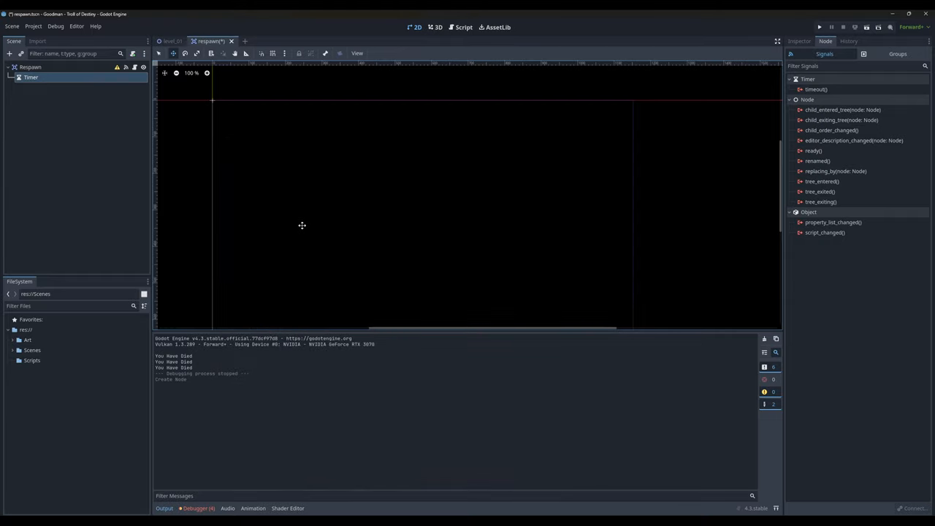
pyautogui.click(461, 26)
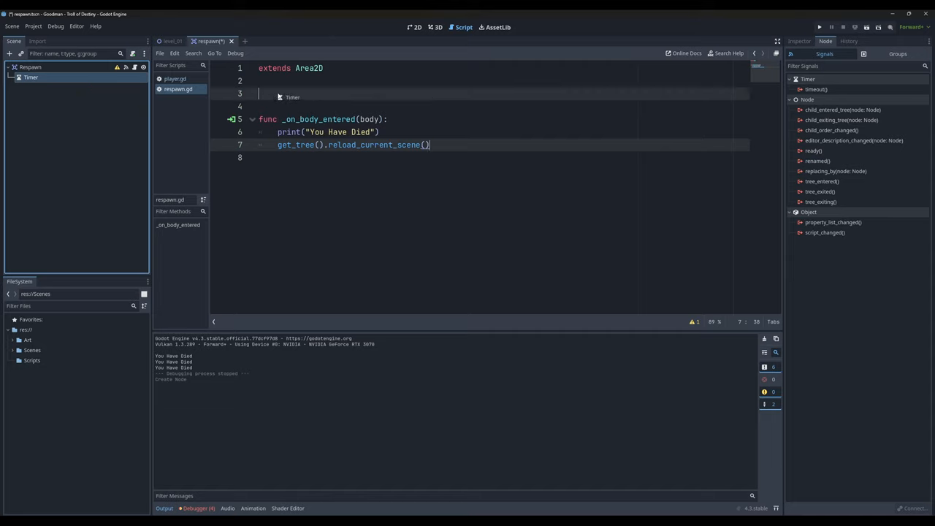
pyautogui.write('@onready var timer = $Timer')
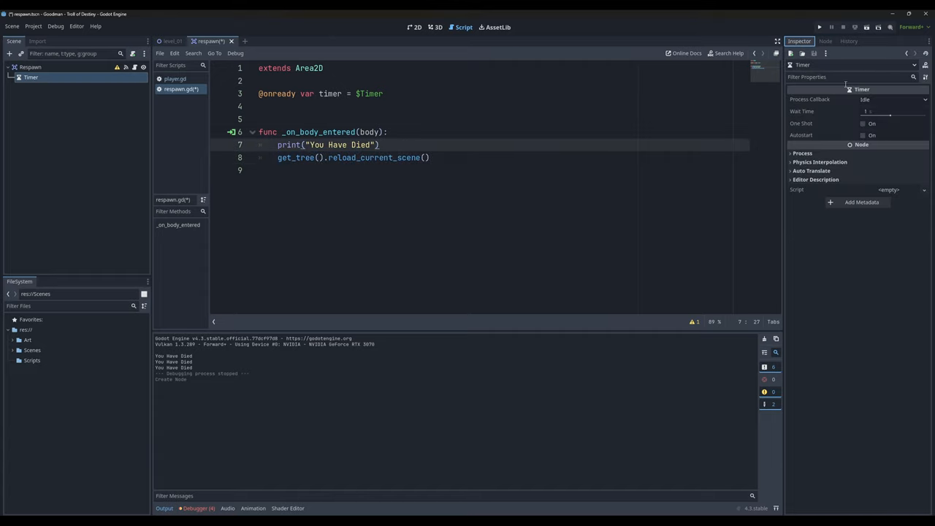
# - Set the Timer's Wait Time to 0.5 seconds
pyautogui.click(877, 111)
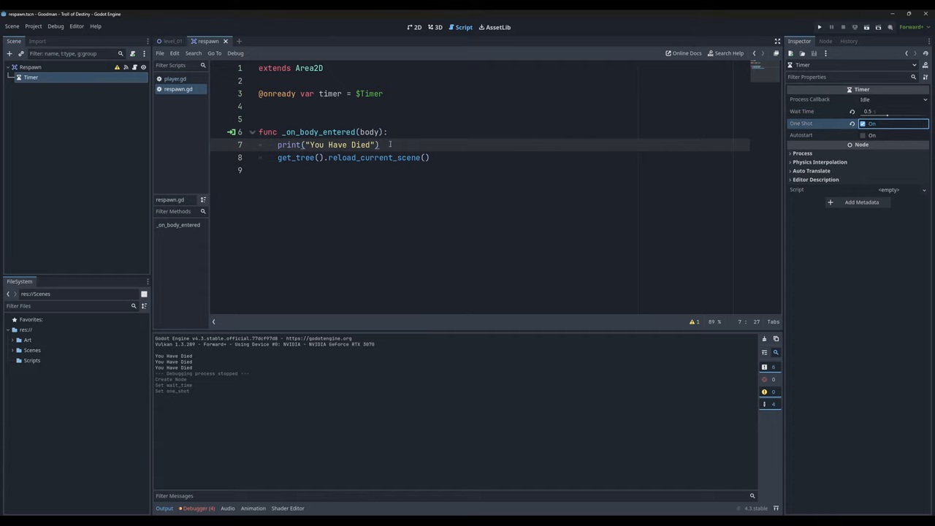
pyautogui.press('Enter')
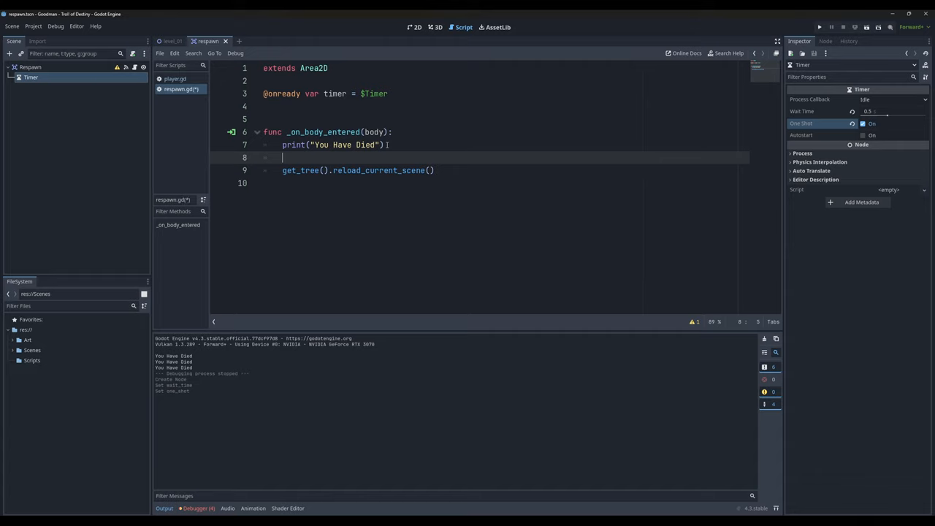
# - Call timer.start() before get_tree().reload_current_scene() in the handler
pyautogui.write('timer')
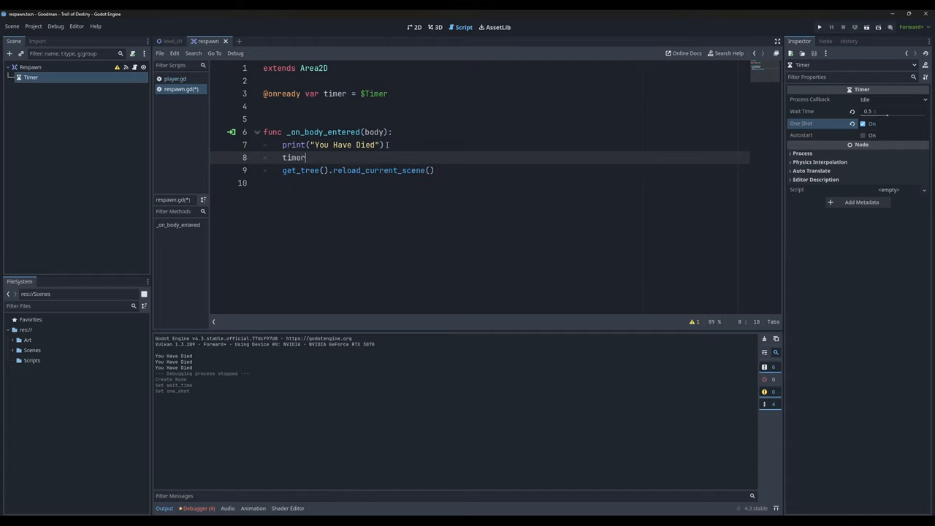
pyautogui.doubleClick(294, 158)
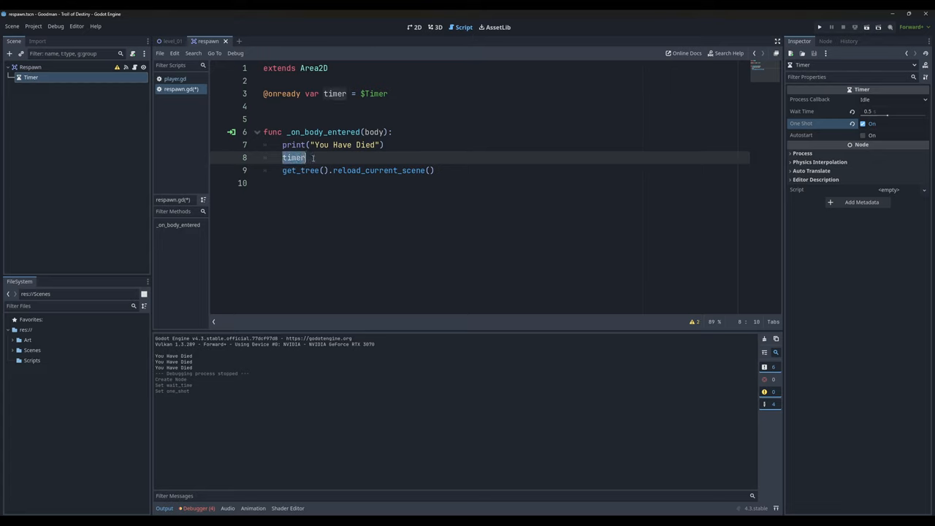
pyautogui.write('.st')
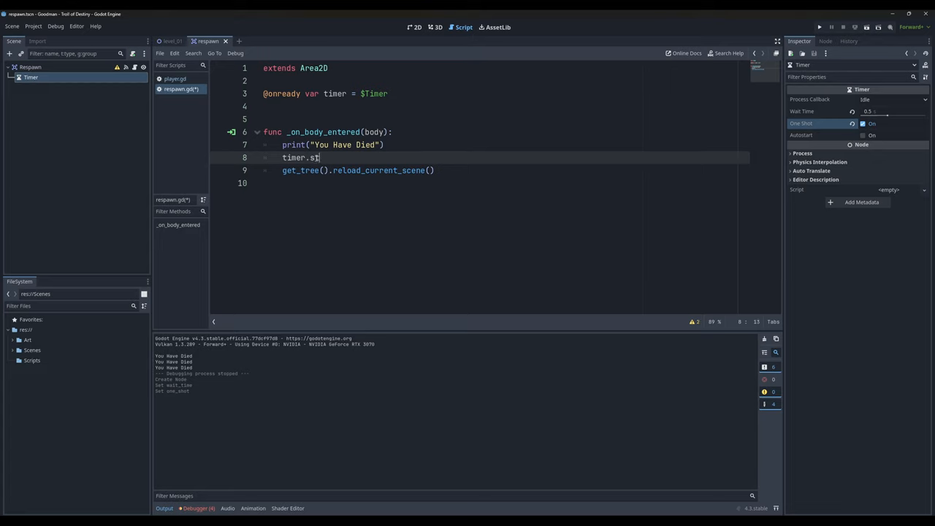
pyautogui.write('art()')
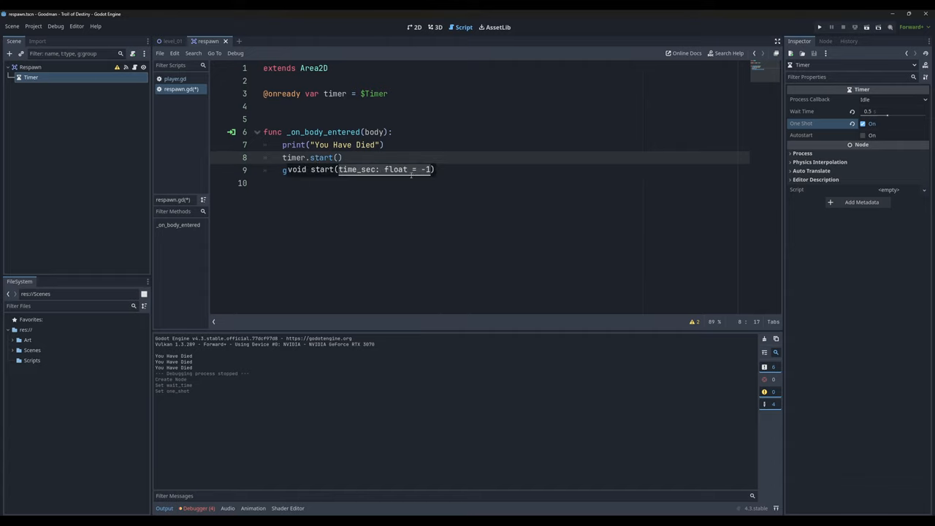
pyautogui.write('get_tree().reload_current_scene()')
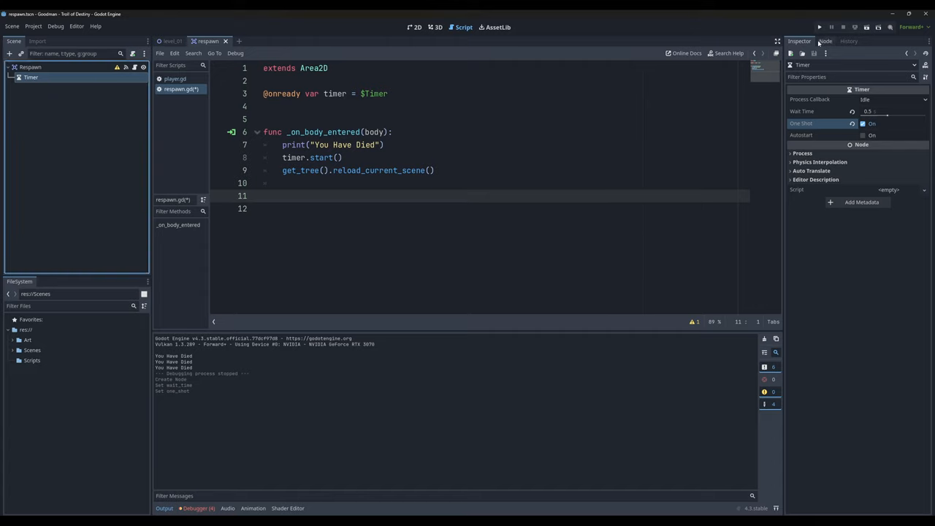
# - Connect the Timer's timeout signal and move the scene reload into _on_timer_timeout()
pyautogui.click(825, 41)
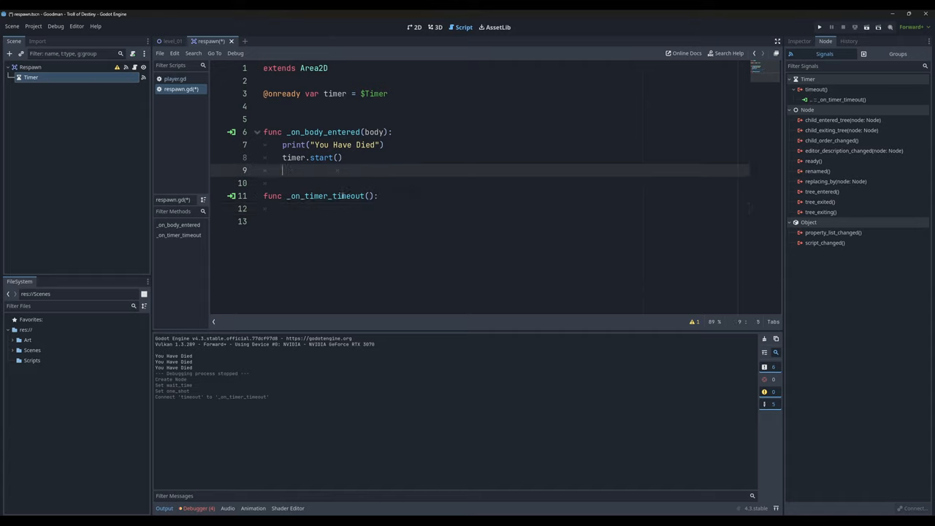
pyautogui.write('get_tree().reload_current_scene()')
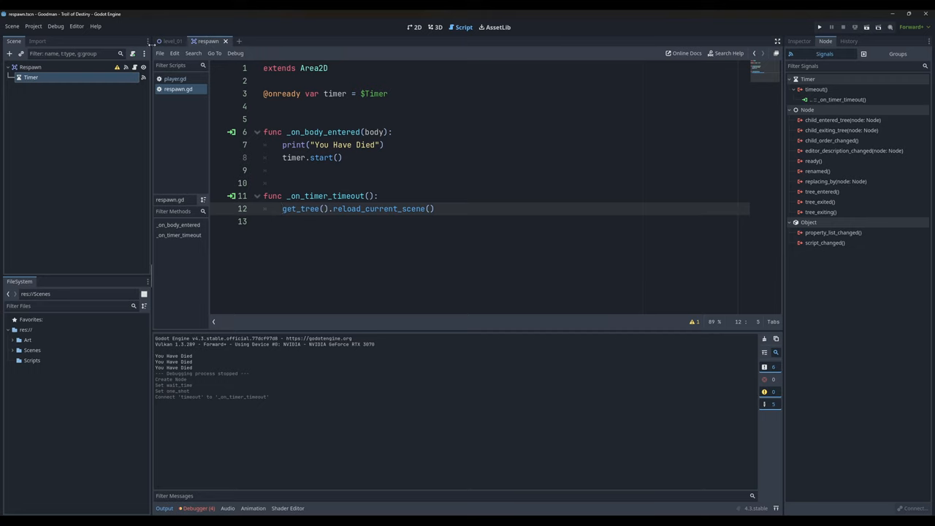
# - Run the level_01 scene to test the delayed respawn, then show it in the 2D view
pyautogui.click(172, 41)
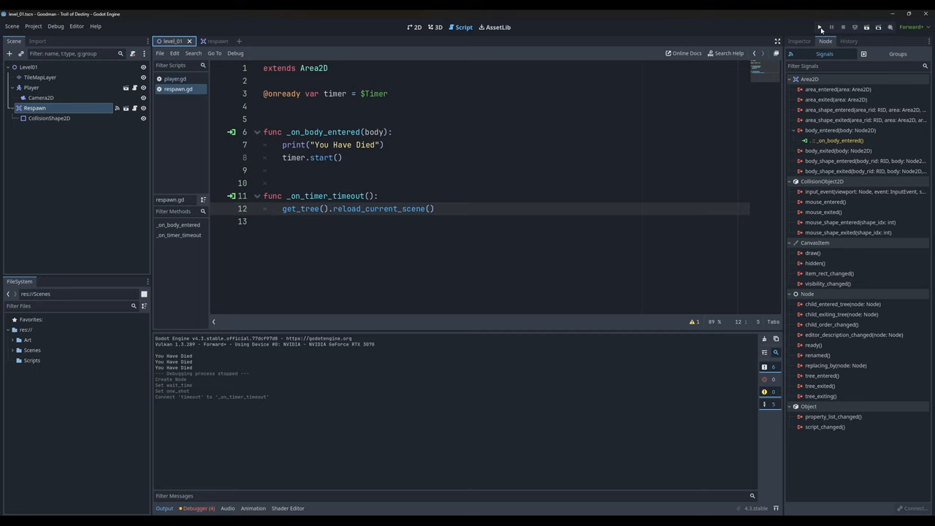
pyautogui.click(812, 23)
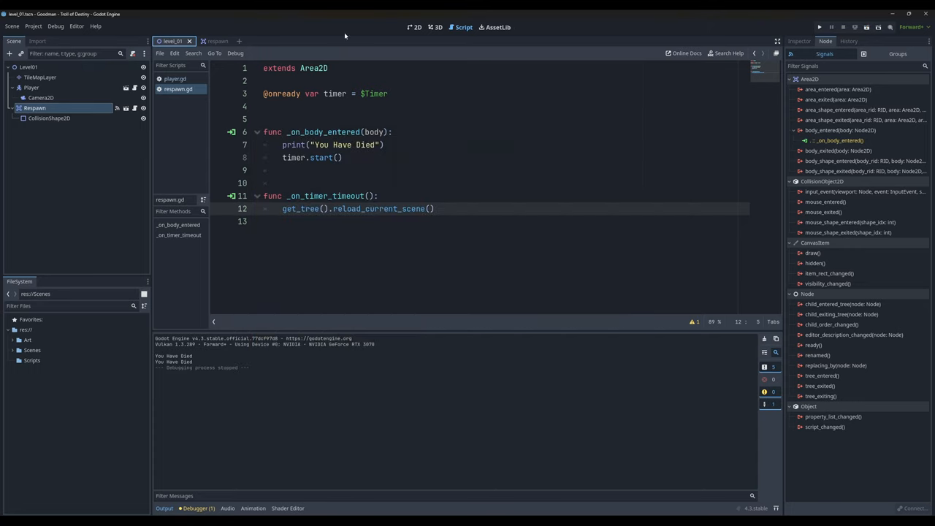
pyautogui.click(412, 26)
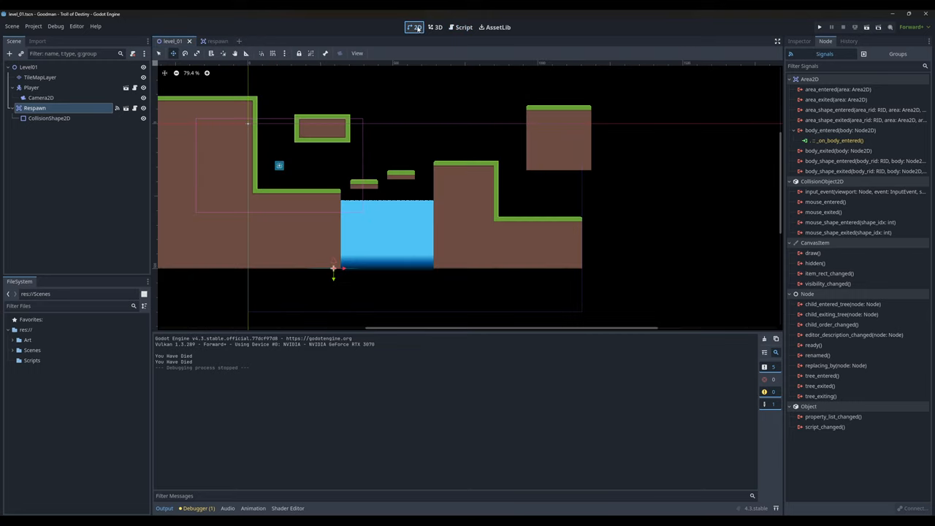